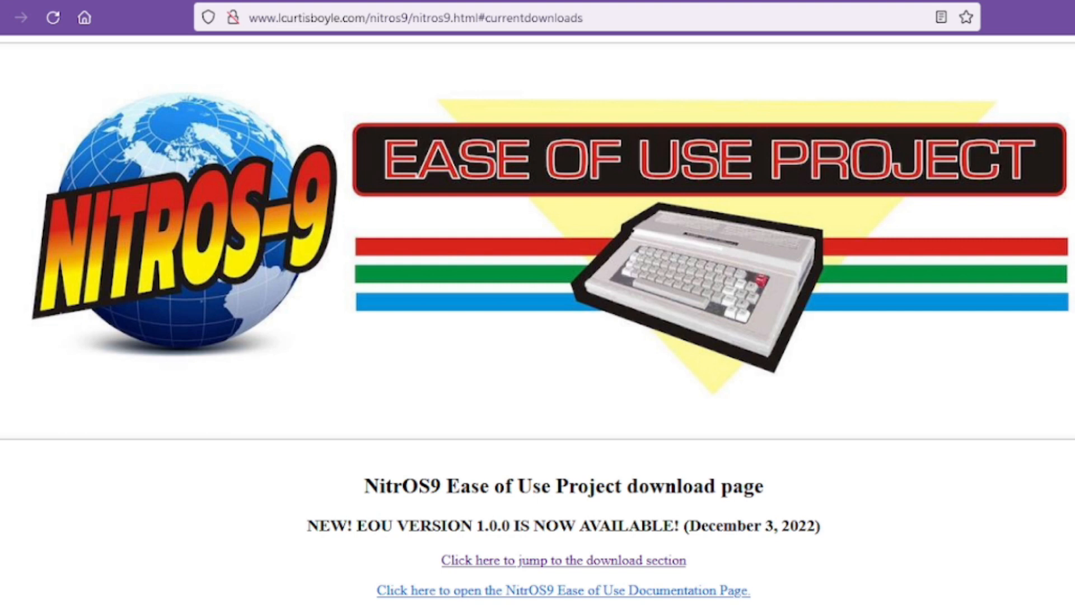
{"action": "mouse_move", "coordinate": [602, 578]}
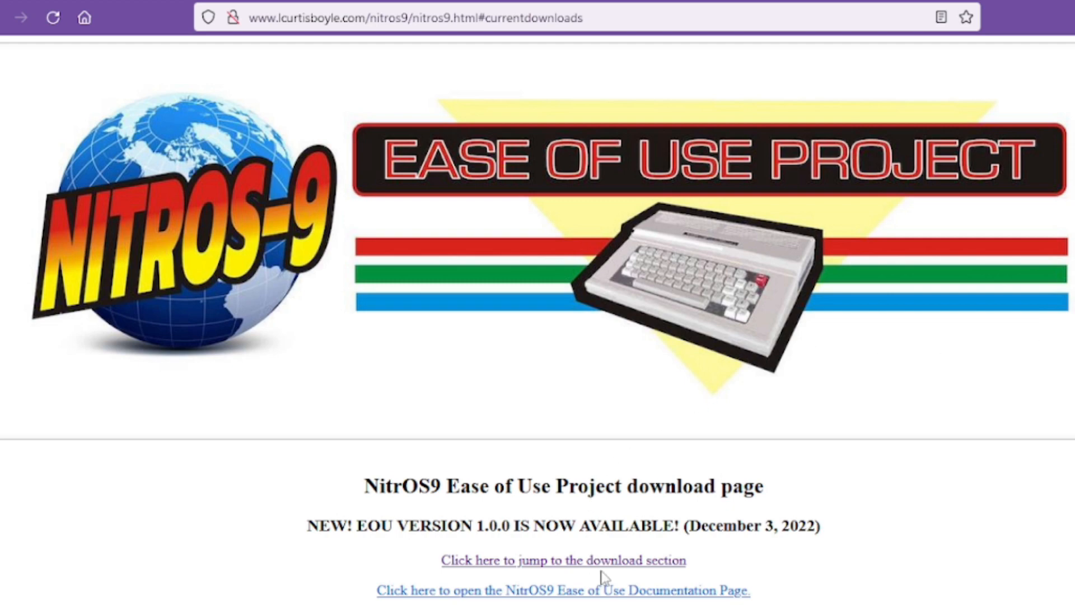
Scroll the Beginners notes down to the Universal special keys section
{"action": "left_click", "coordinate": [563, 560]}
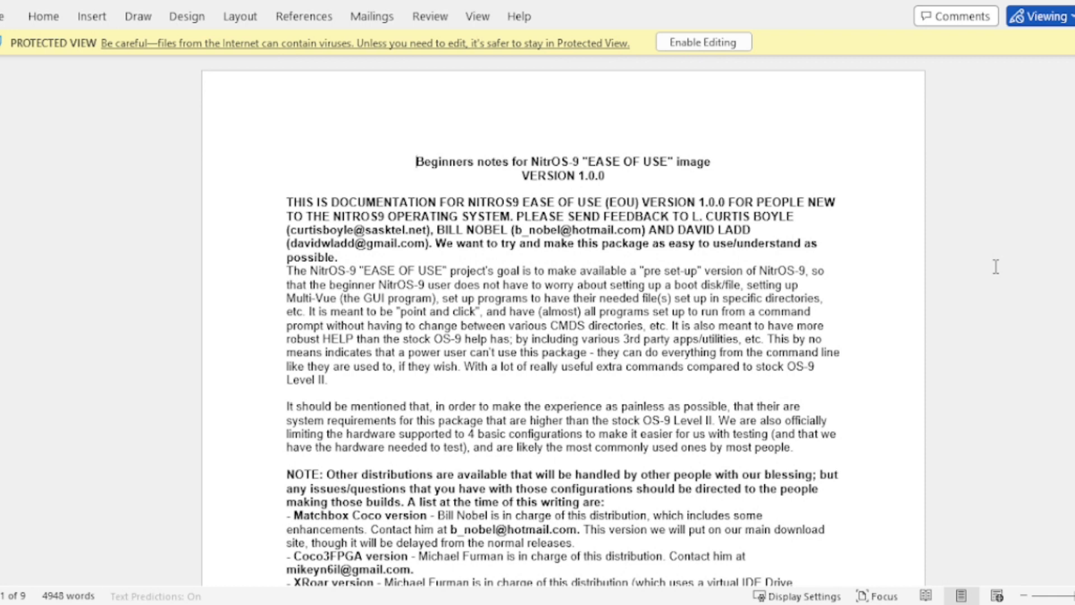
{"action": "scroll", "scroll_direction": "down", "scroll_amount": 3}
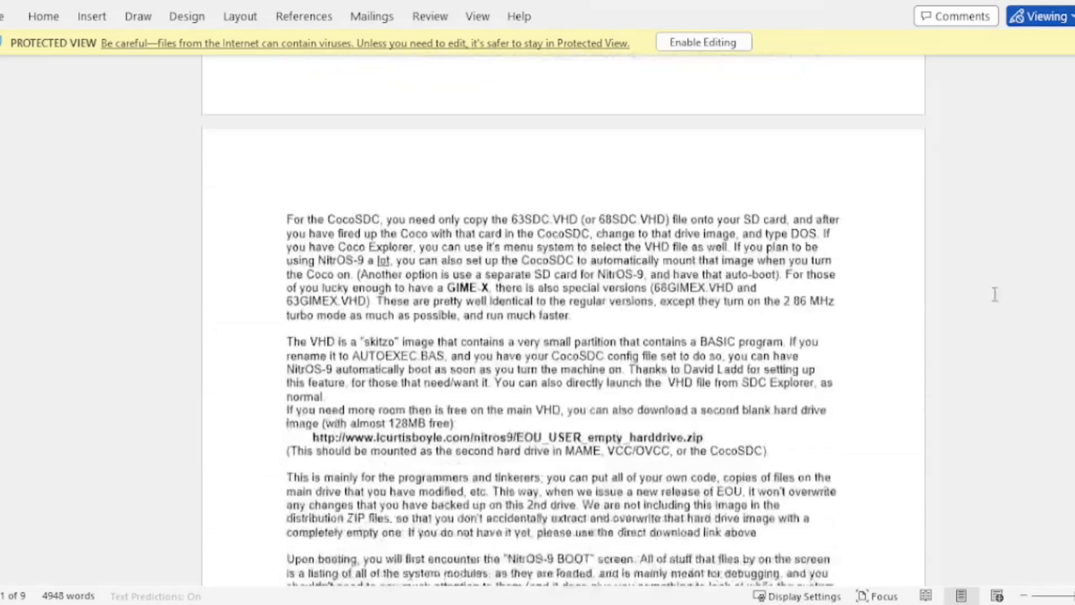
{"action": "scroll", "scroll_direction": "down", "scroll_amount": 3}
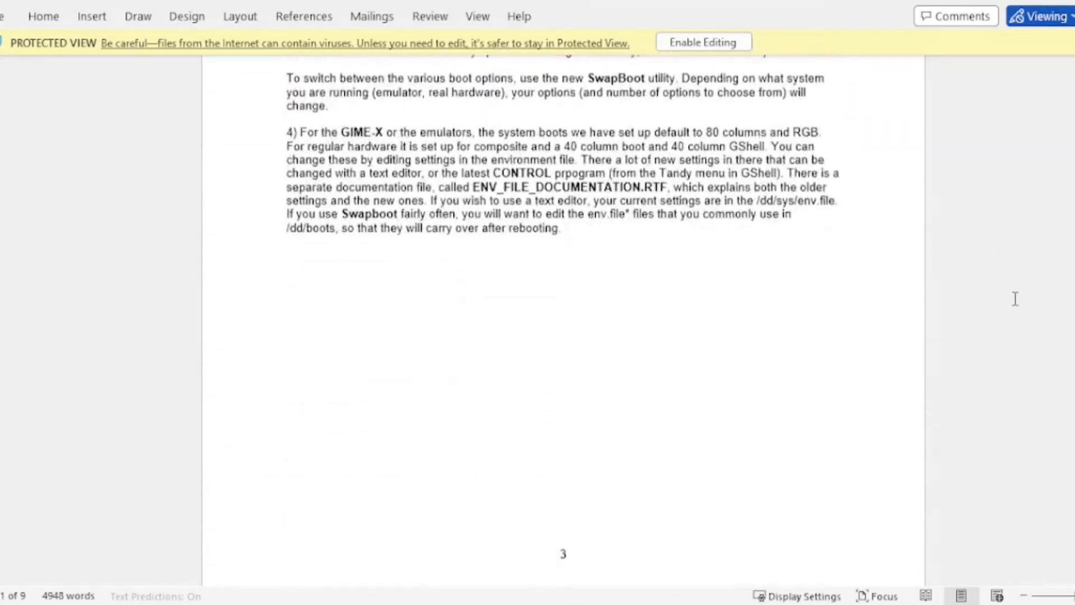
{"action": "scroll", "scroll_direction": "down", "scroll_amount": 3}
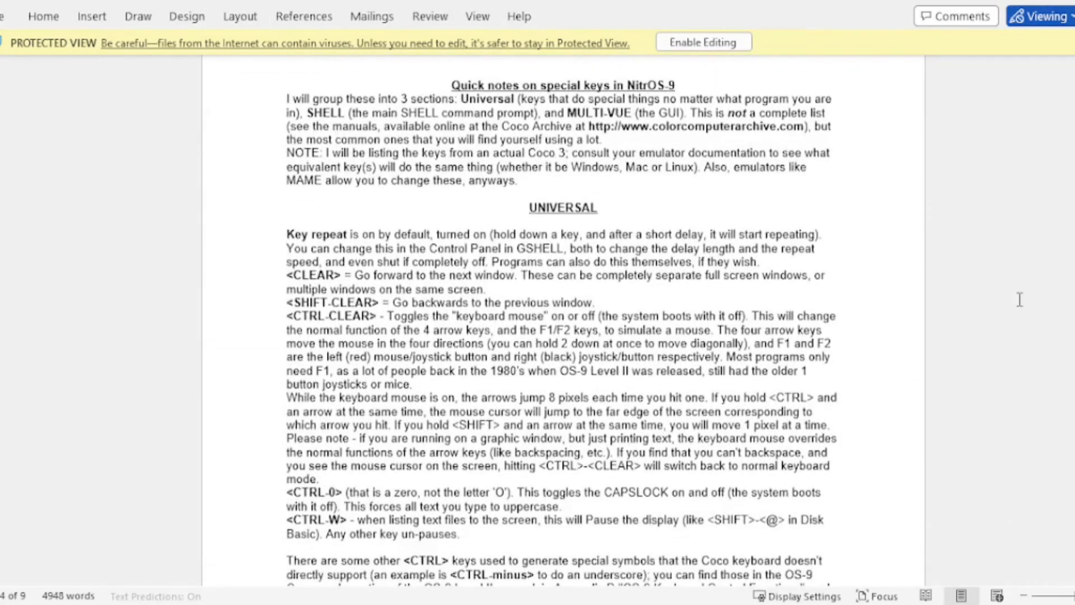
{"action": "scroll", "scroll_direction": "down", "scroll_amount": 3}
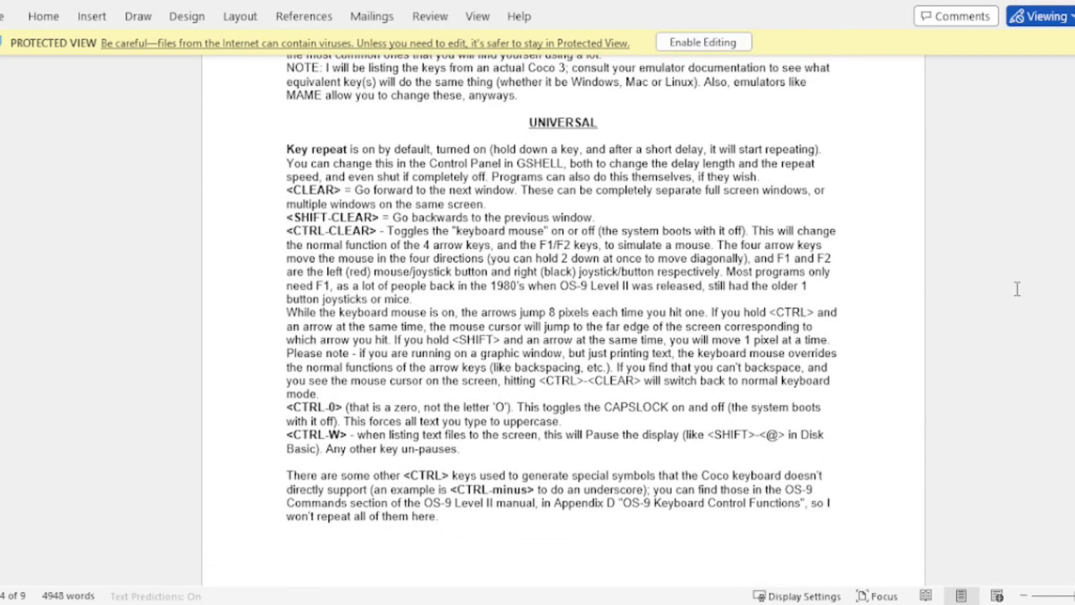
{"action": "scroll", "scroll_direction": "down", "scroll_amount": 3}
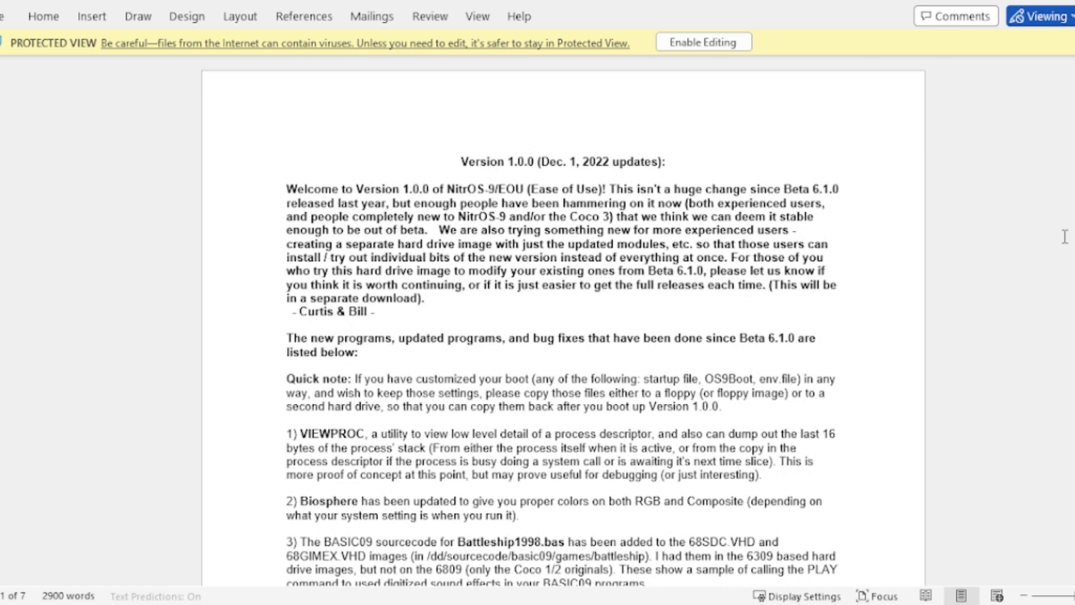
{"action": "mouse_move", "coordinate": [1035, 249]}
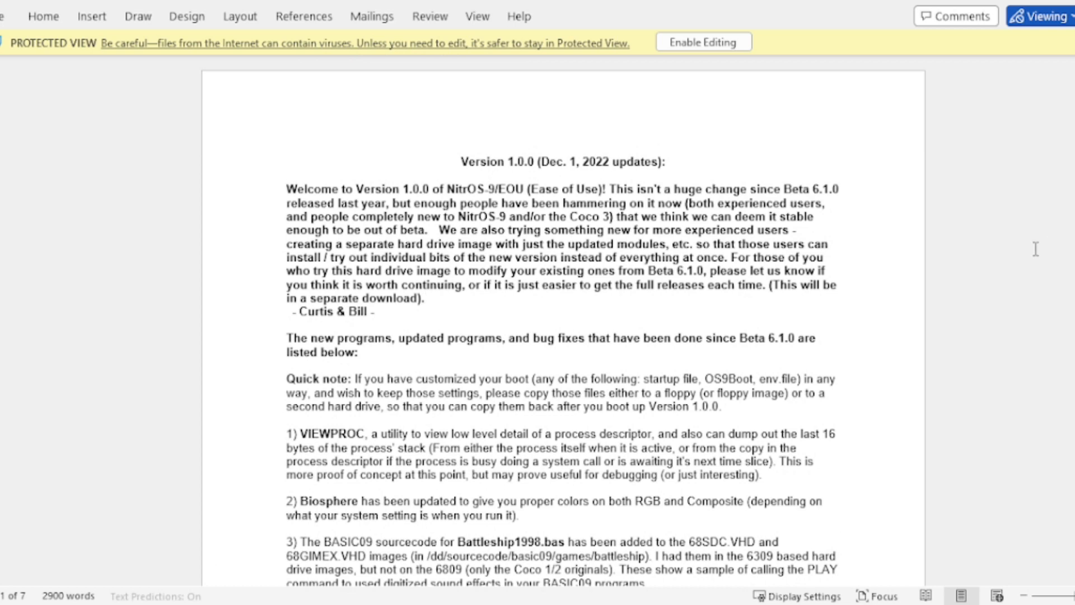
Scroll the Version 1.0.0 update notes past the games list to item 18's C compiler fixes
{"action": "scroll", "scroll_direction": "down", "scroll_amount": 3}
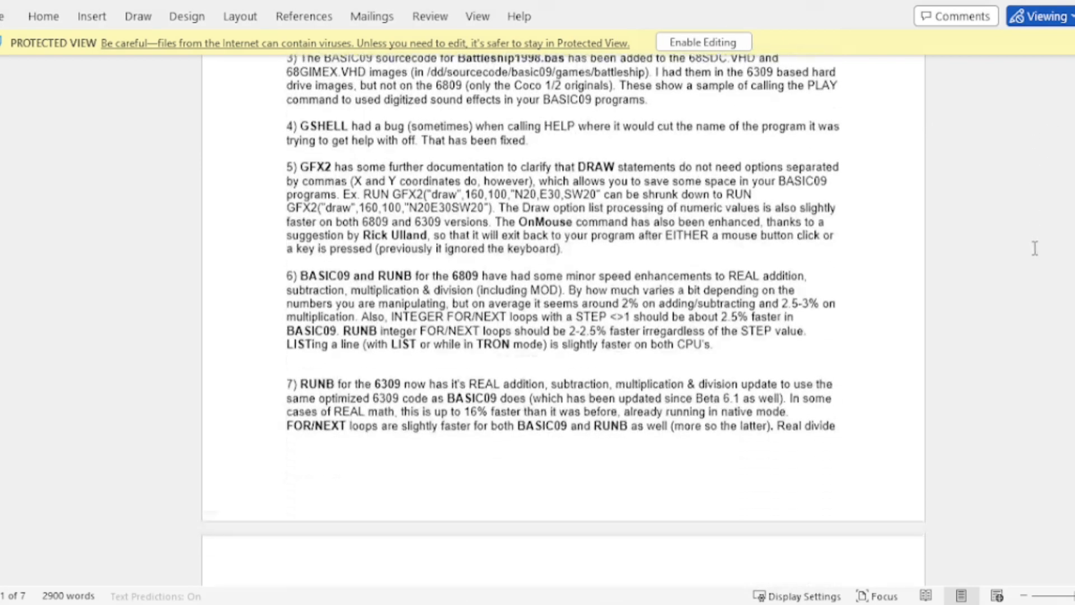
{"action": "scroll", "scroll_direction": "down", "scroll_amount": 3}
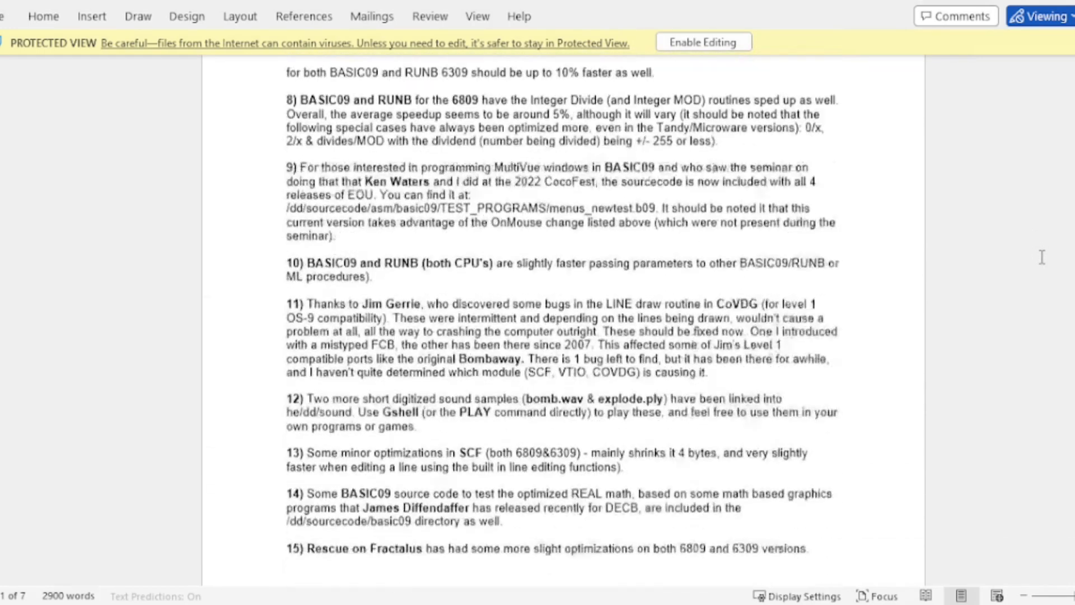
{"action": "scroll", "scroll_direction": "down", "scroll_amount": 3}
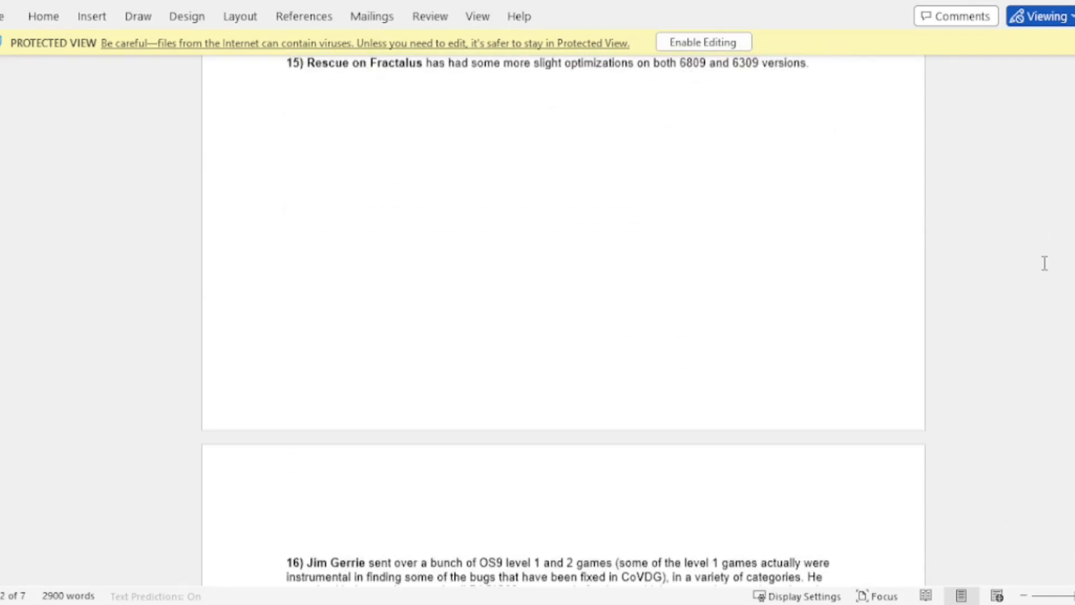
{"action": "scroll", "scroll_direction": "down", "scroll_amount": 3}
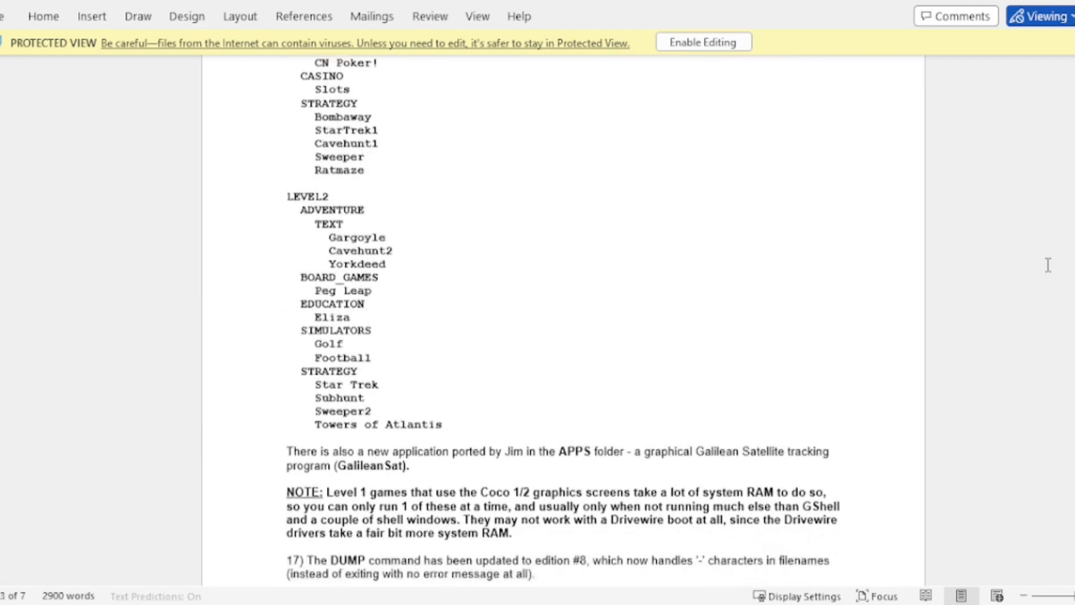
{"action": "scroll", "scroll_direction": "down", "scroll_amount": 3}
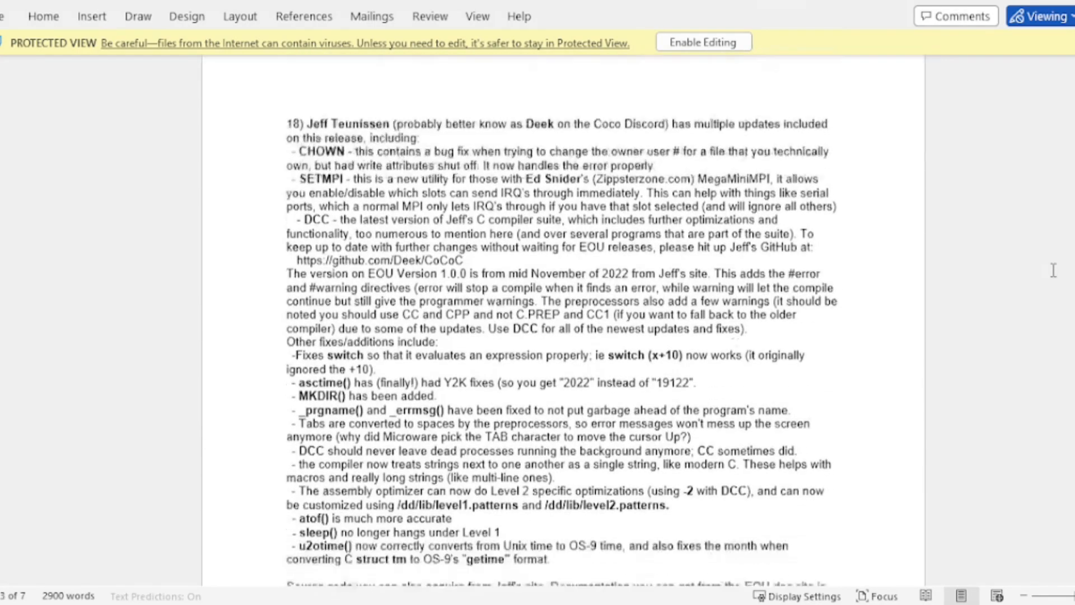
{"action": "scroll", "scroll_direction": "down", "scroll_amount": 3}
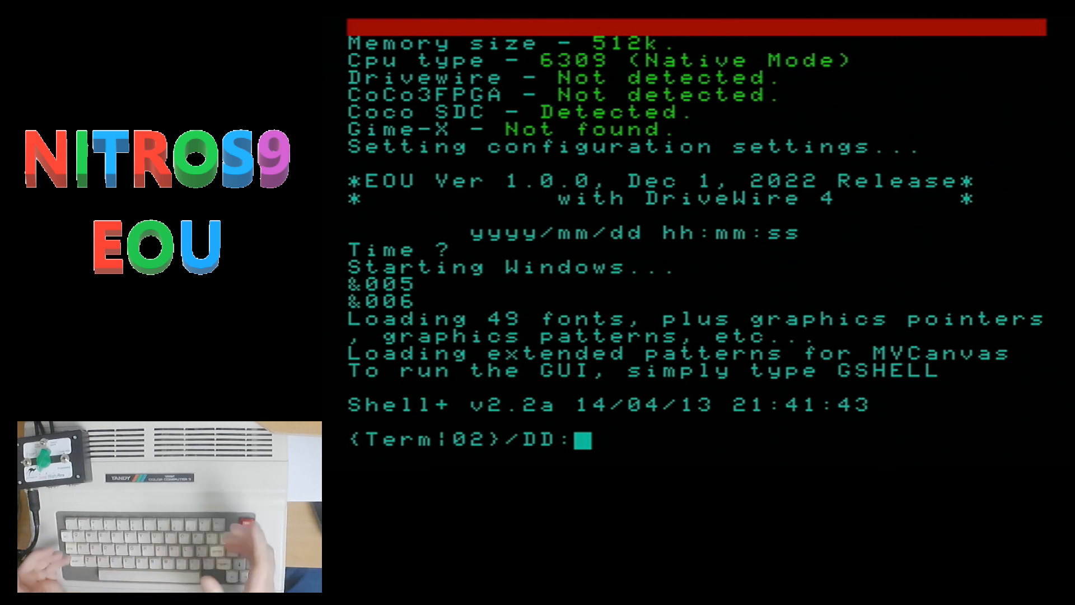
Enter 'help runb' at the NitrOS-9 shell prompt
{"action": "type", "text": "help"}
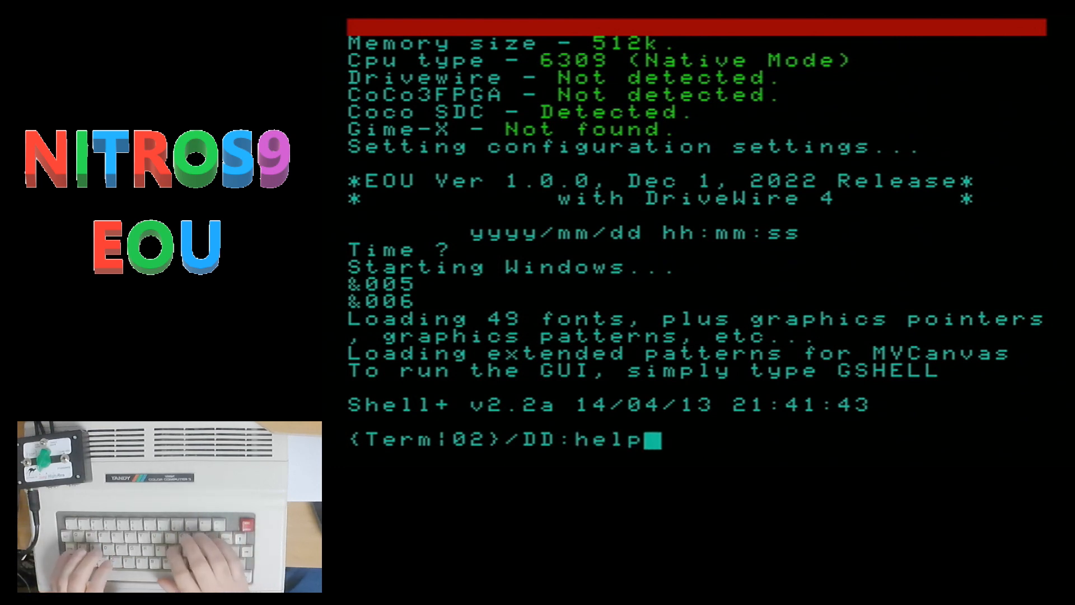
{"action": "type", "text": "run"}
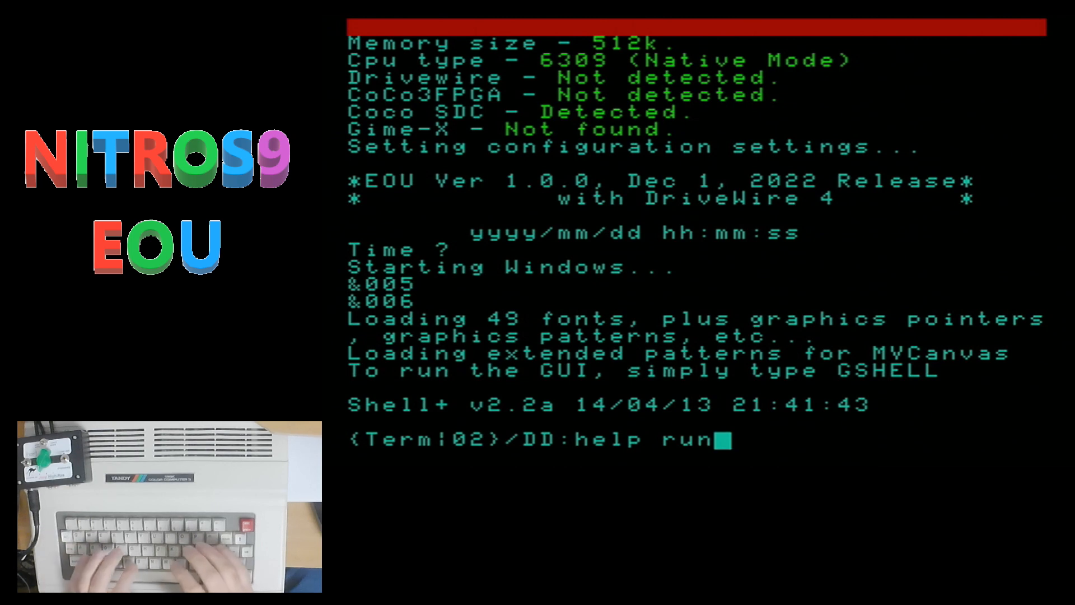
{"action": "type", "text": "b"}
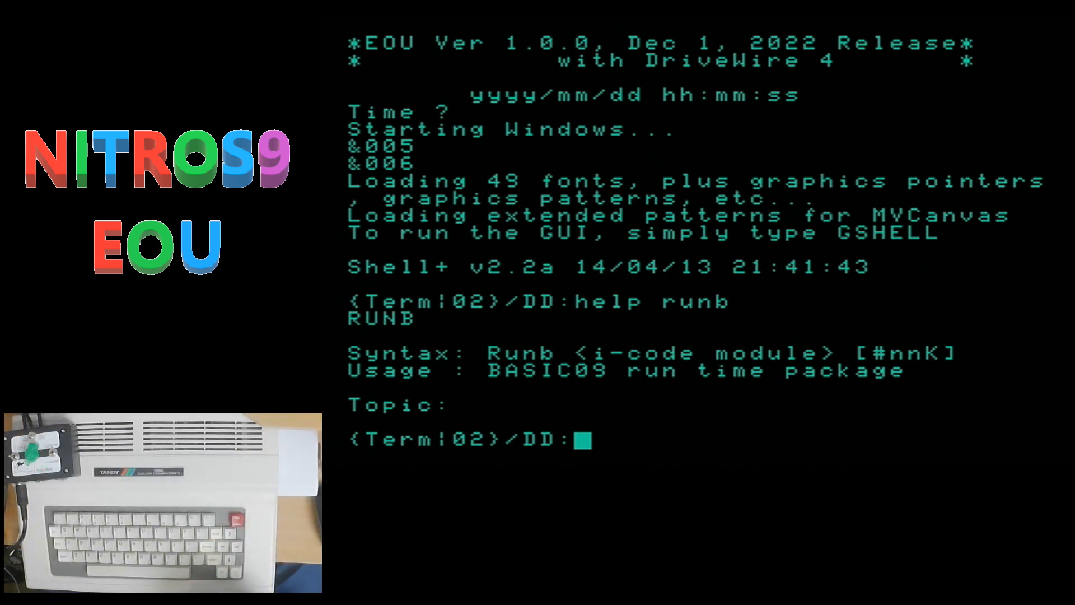
Start GShell with the gshell command and open the Control Panel
{"action": "type", "text": "gs"}
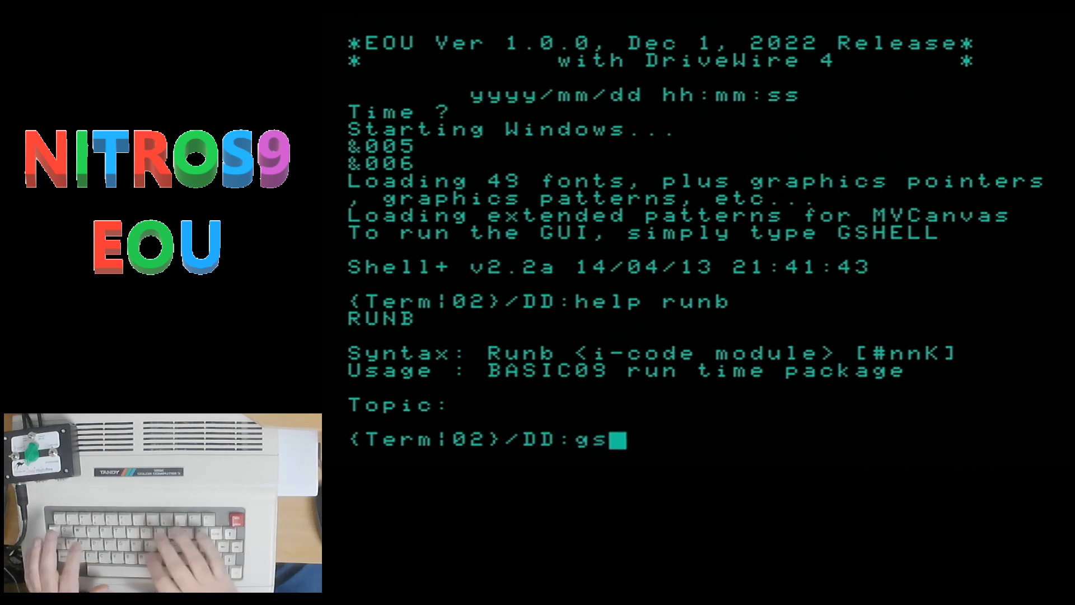
{"action": "type", "text": "hell"}
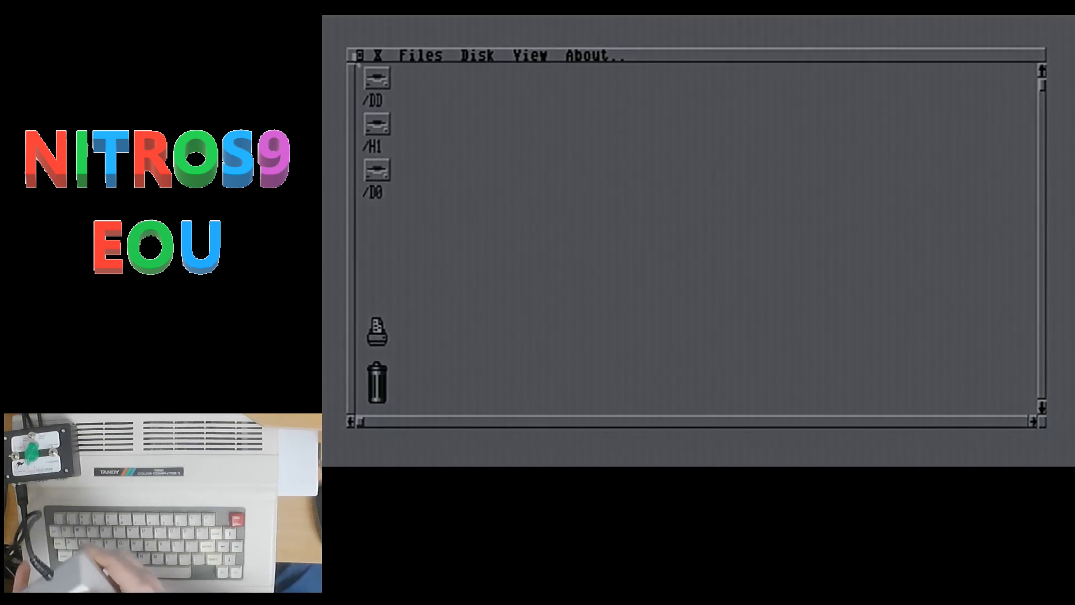
{"action": "left_click", "coordinate": [366, 55]}
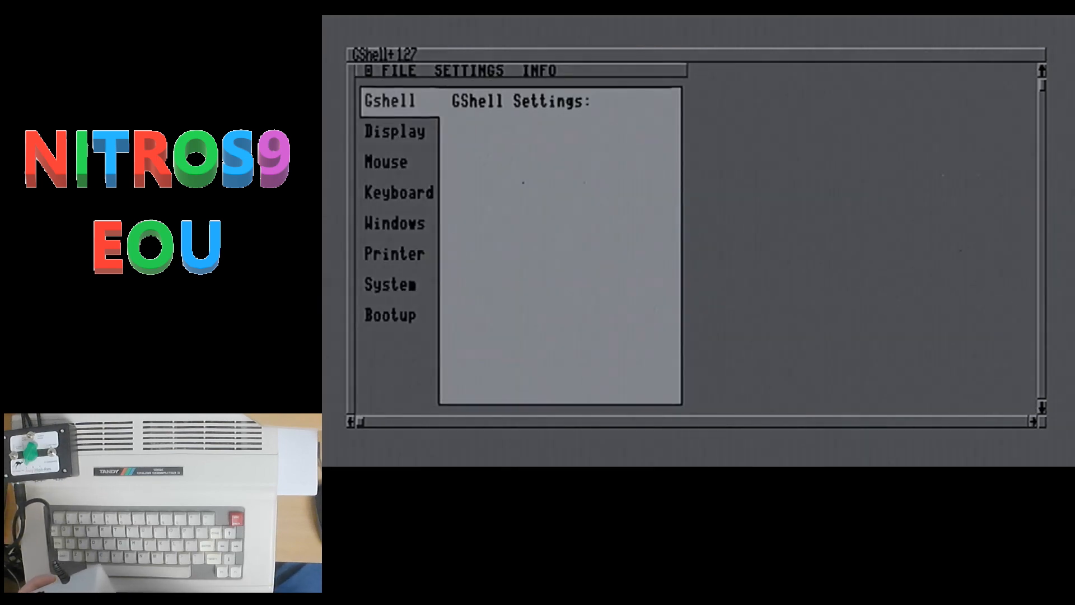
Select the Gshell category to show window size, palette and device options
{"action": "left_click", "coordinate": [390, 100]}
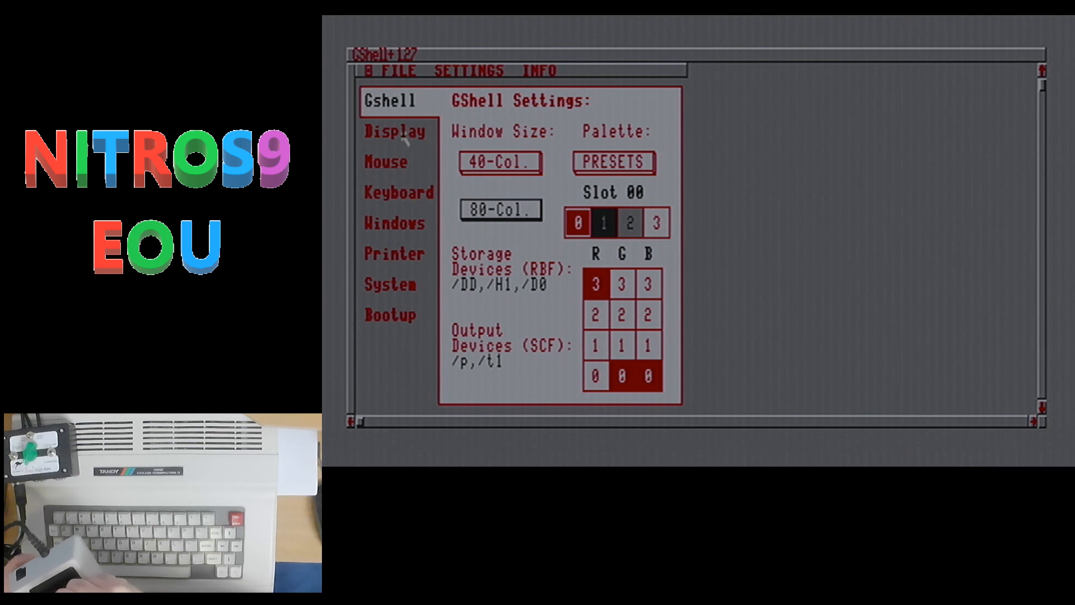
Show the Display Settings page with monitor type and system palette
{"action": "left_click", "coordinate": [395, 131]}
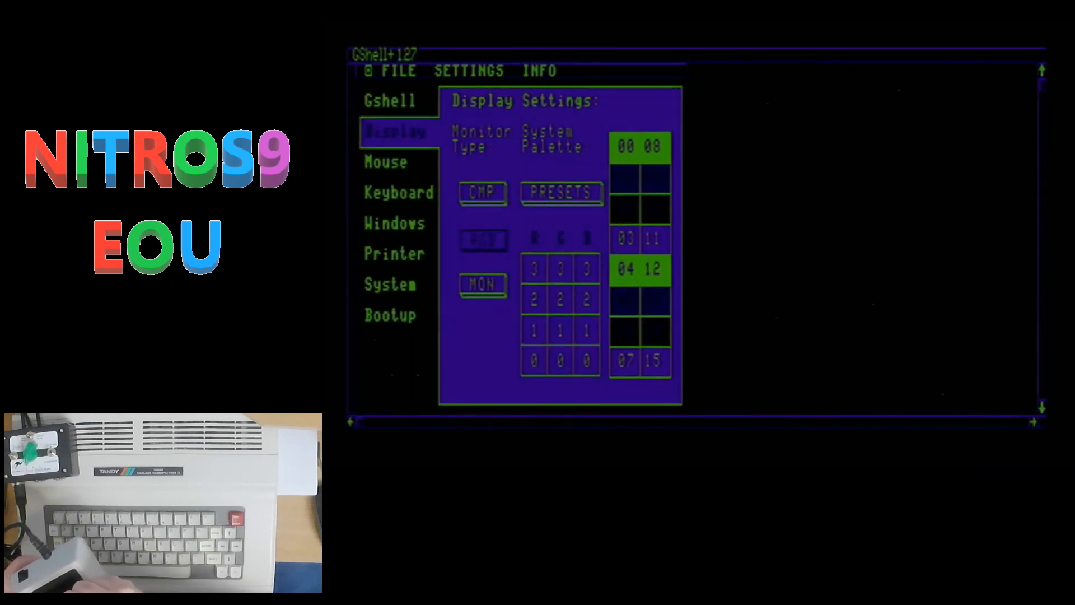
{"action": "left_click", "coordinate": [625, 146]}
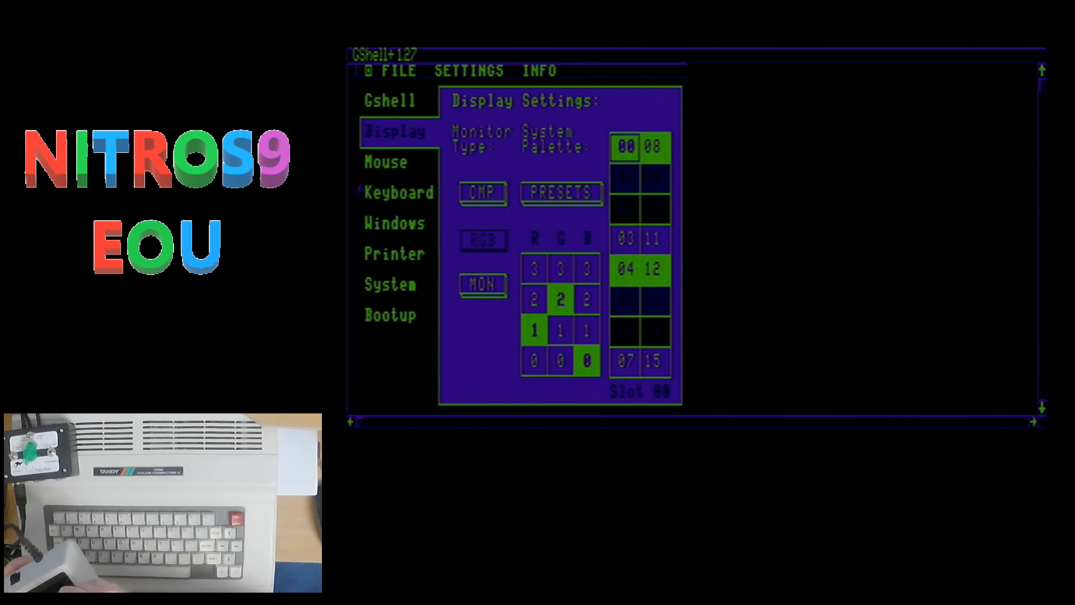
Look over the Mouse settings page
{"action": "left_click", "coordinate": [385, 162]}
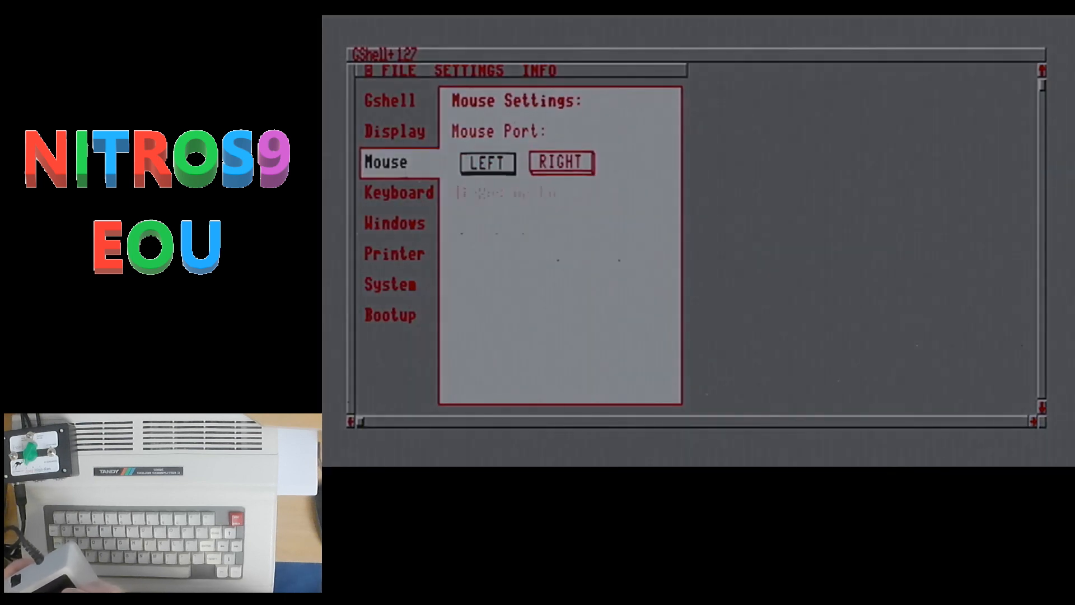
{"action": "left_click", "coordinate": [561, 163]}
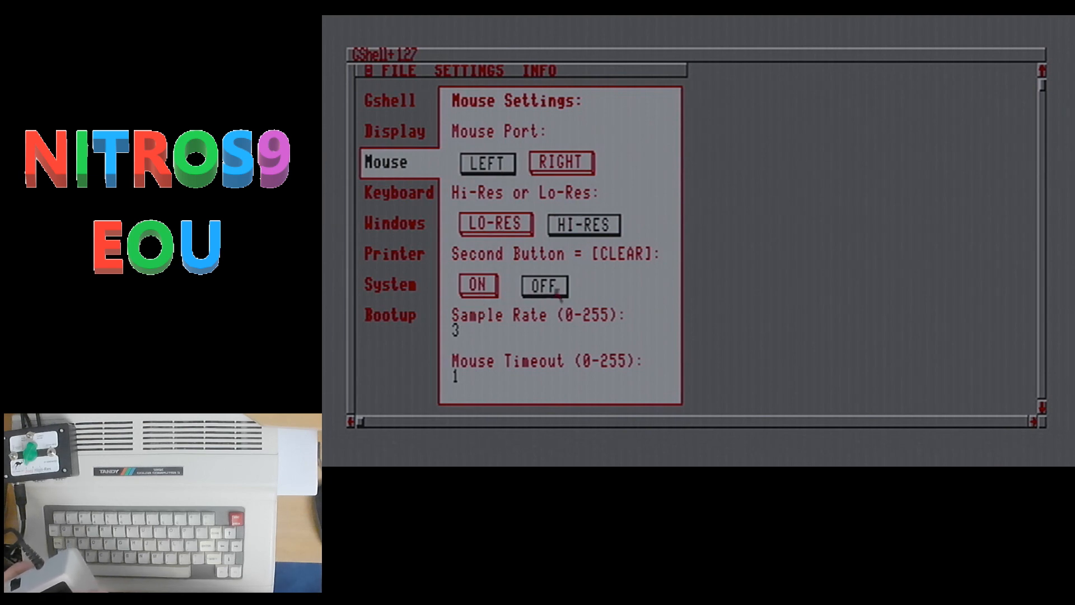
{"action": "left_click", "coordinate": [475, 285]}
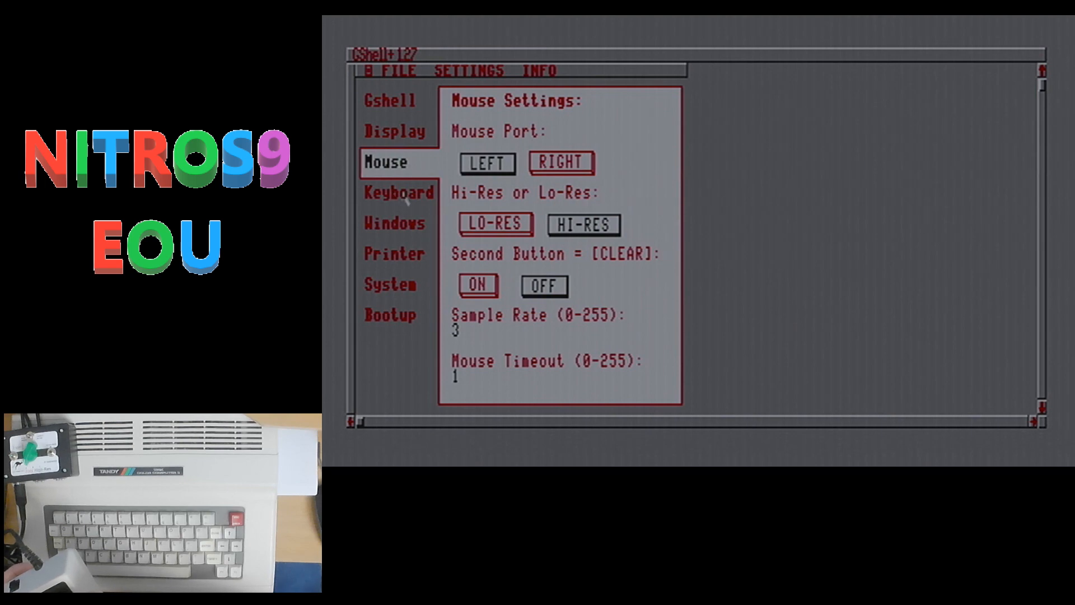
Switch the keyboard Key Click setting to ON
{"action": "left_click", "coordinate": [397, 193]}
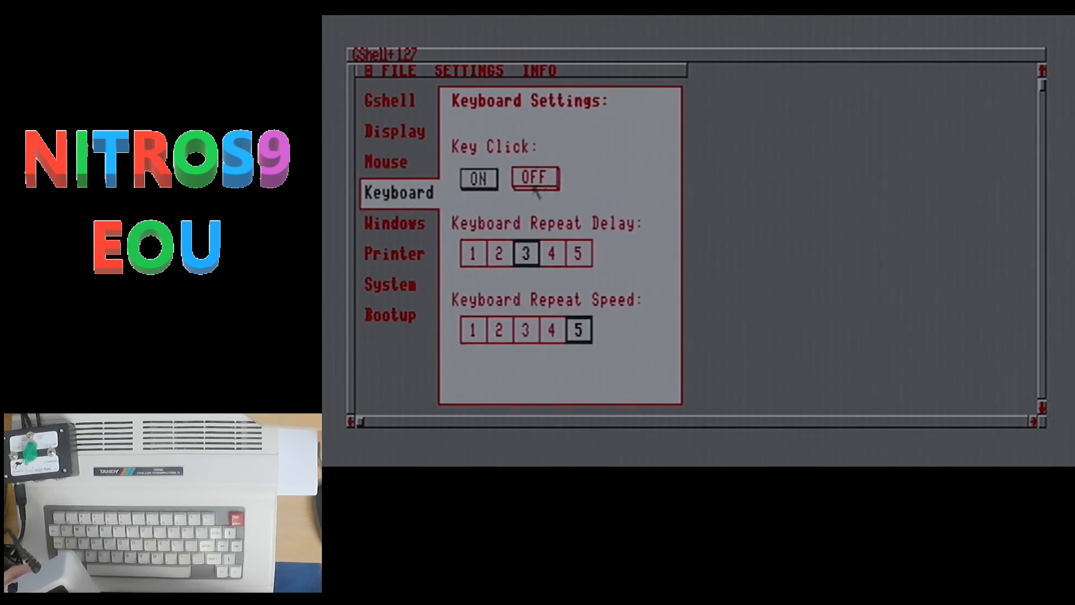
{"action": "left_click", "coordinate": [477, 178]}
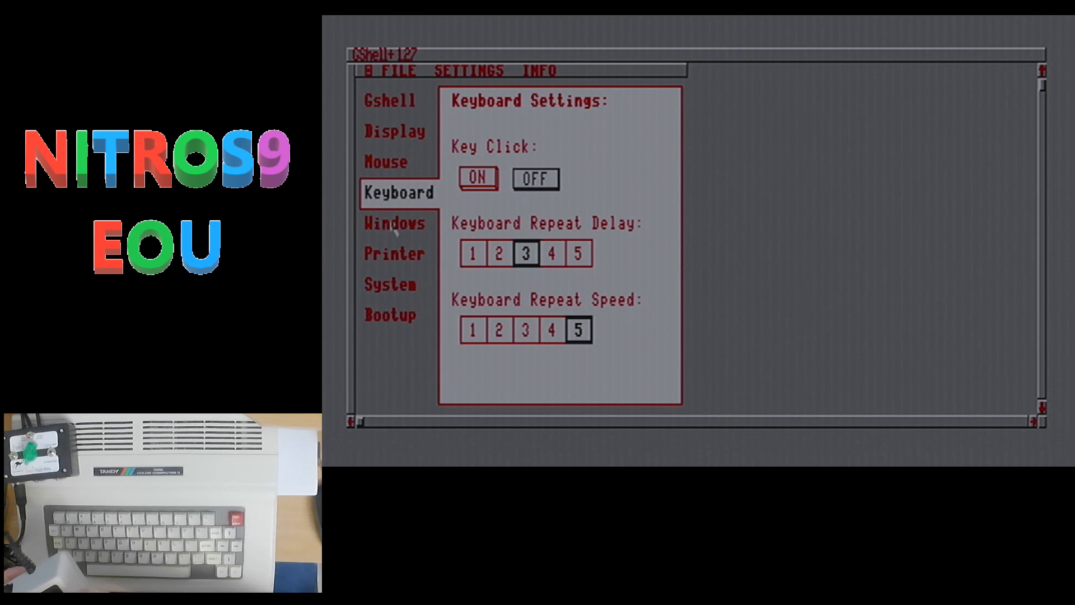
{"action": "left_click", "coordinate": [393, 222]}
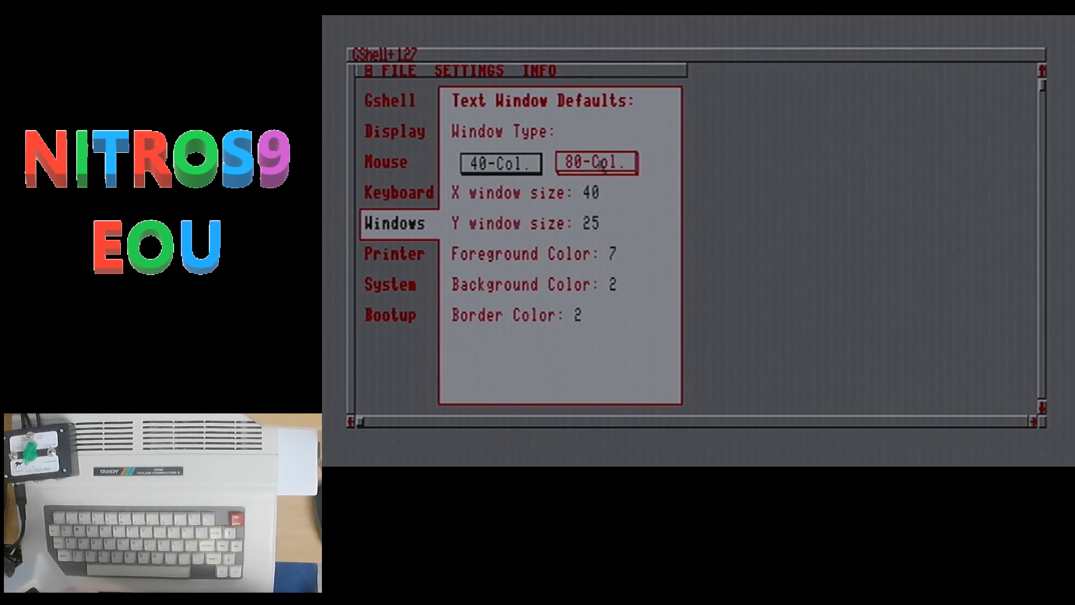
Choose the 40-Col. window type under Text Window Defaults
{"action": "left_click", "coordinate": [498, 163]}
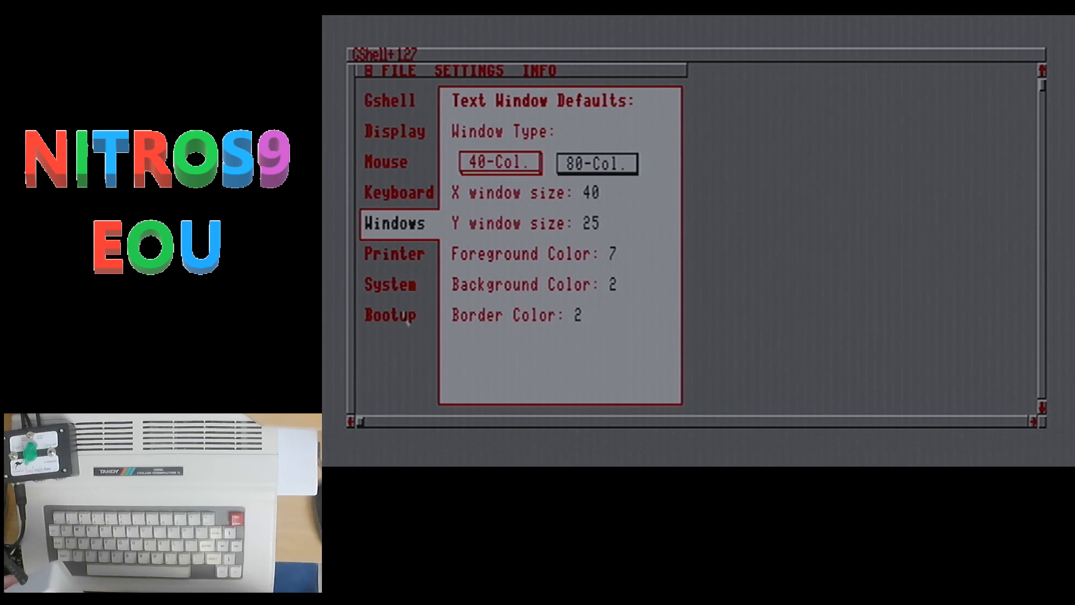
Review the Bootup, System and Printer pages, then exit the control panel saving settings
{"action": "left_click", "coordinate": [390, 315]}
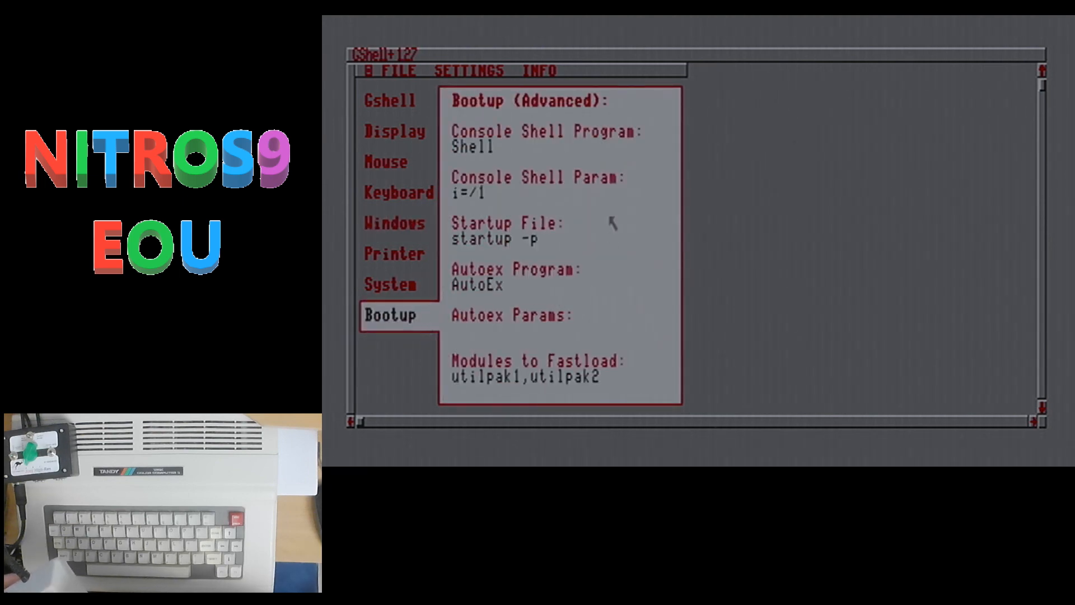
{"action": "mouse_move", "coordinate": [568, 316]}
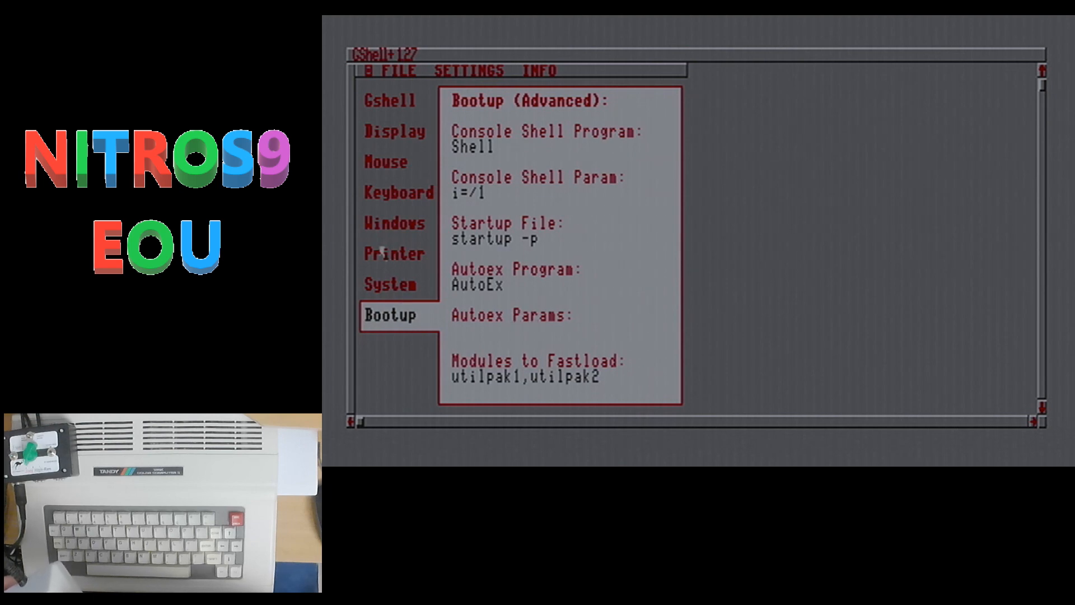
{"action": "left_click", "coordinate": [391, 283]}
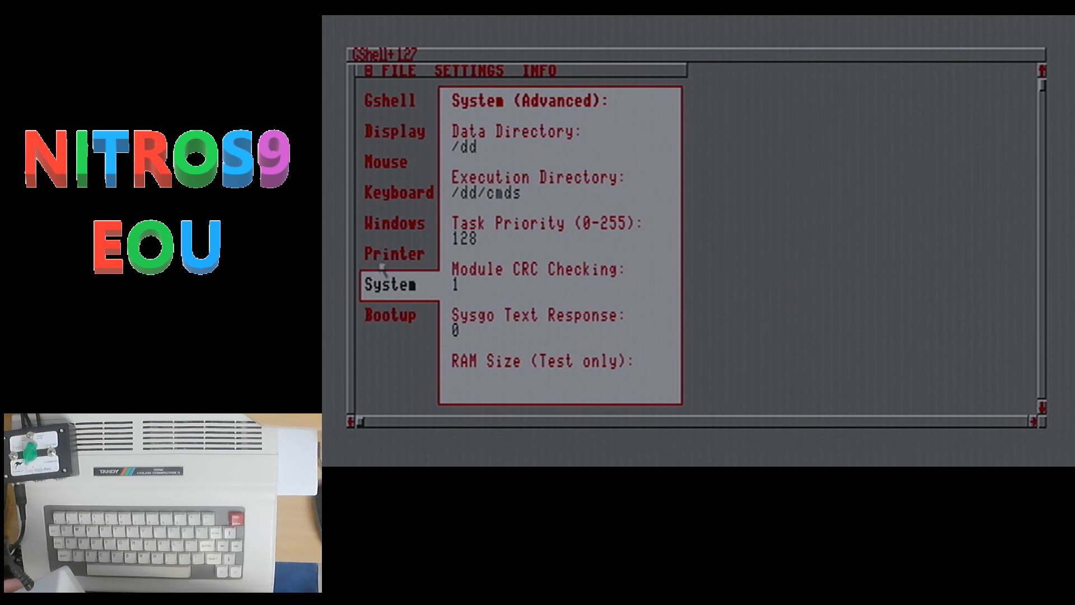
{"action": "left_click", "coordinate": [394, 253]}
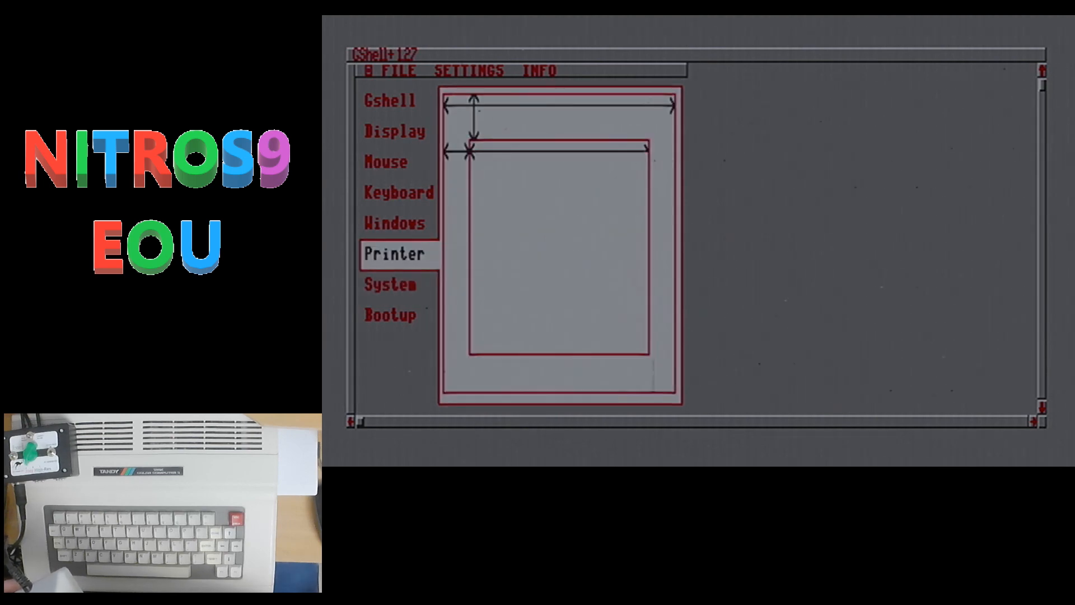
{"action": "left_click", "coordinate": [393, 253]}
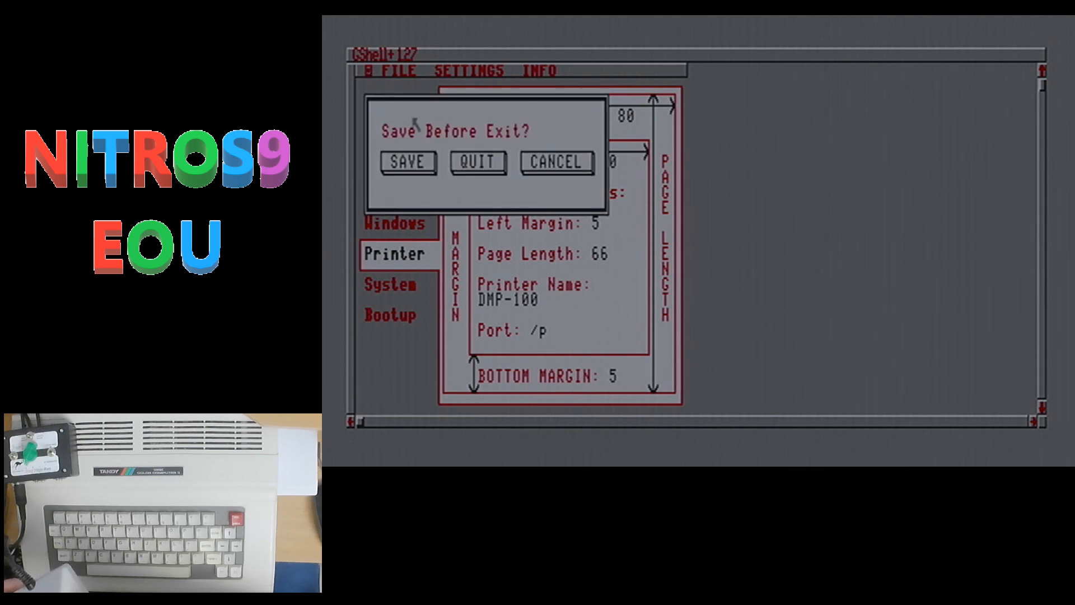
{"action": "left_click", "coordinate": [406, 162]}
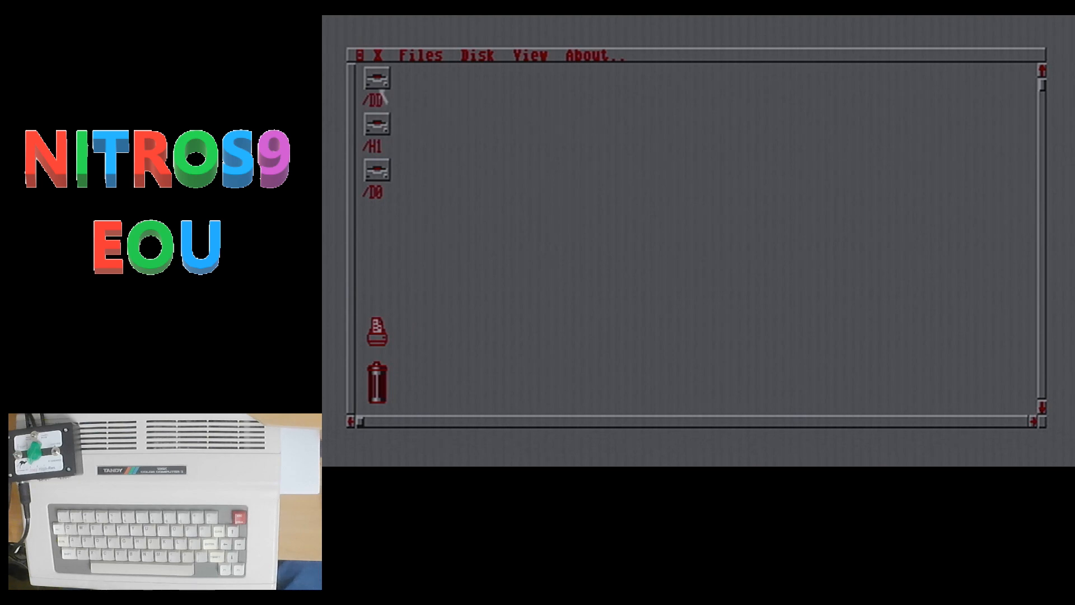
Navigate into the /DD/GAMES/LEVEL1 folder
{"action": "double_click", "coordinate": [375, 80]}
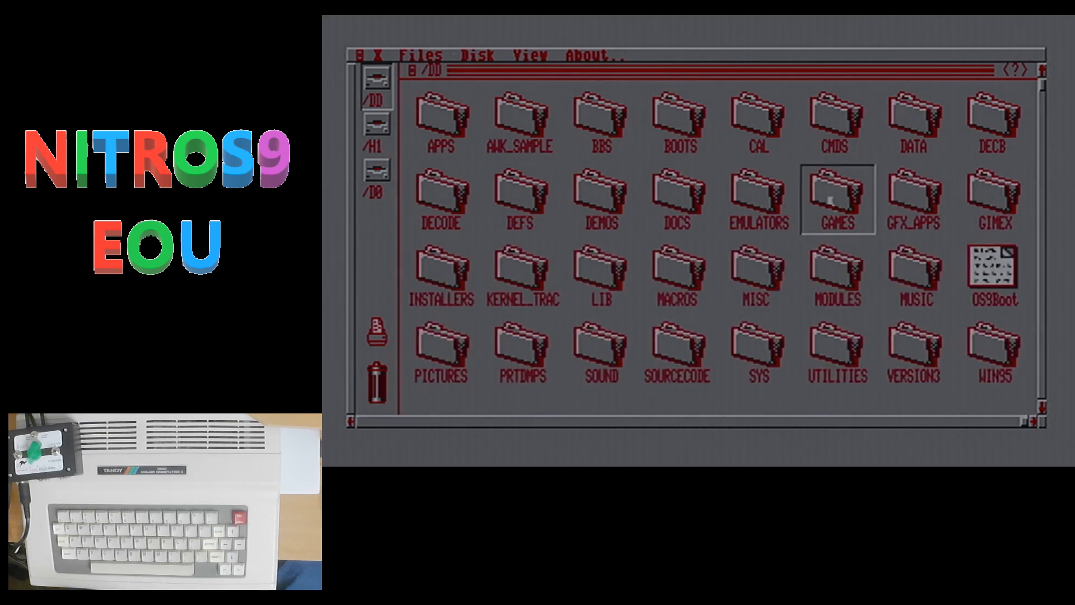
{"action": "double_click", "coordinate": [836, 195]}
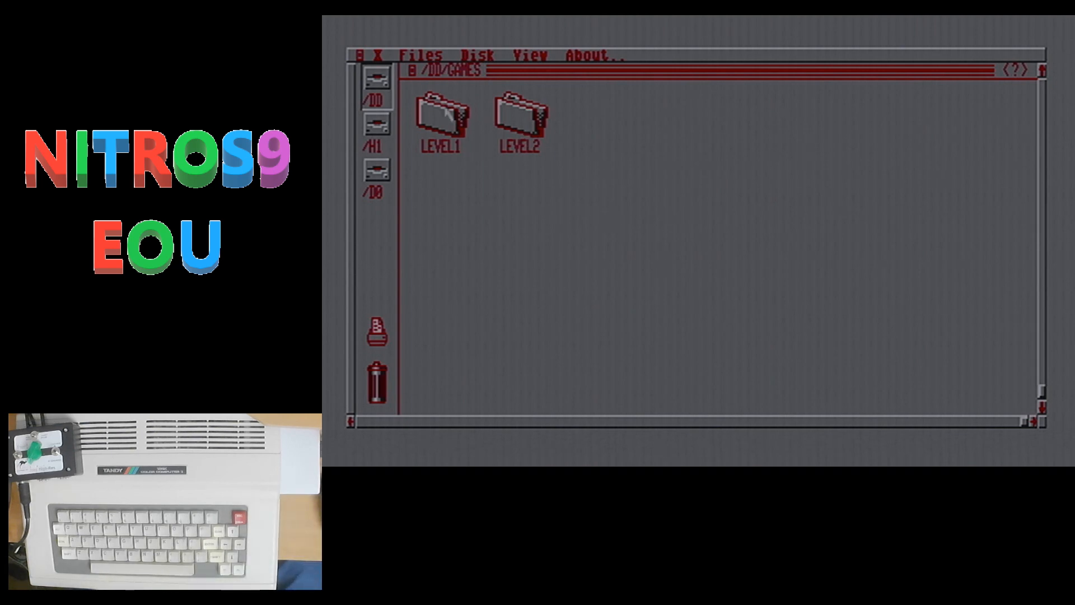
{"action": "double_click", "coordinate": [439, 116]}
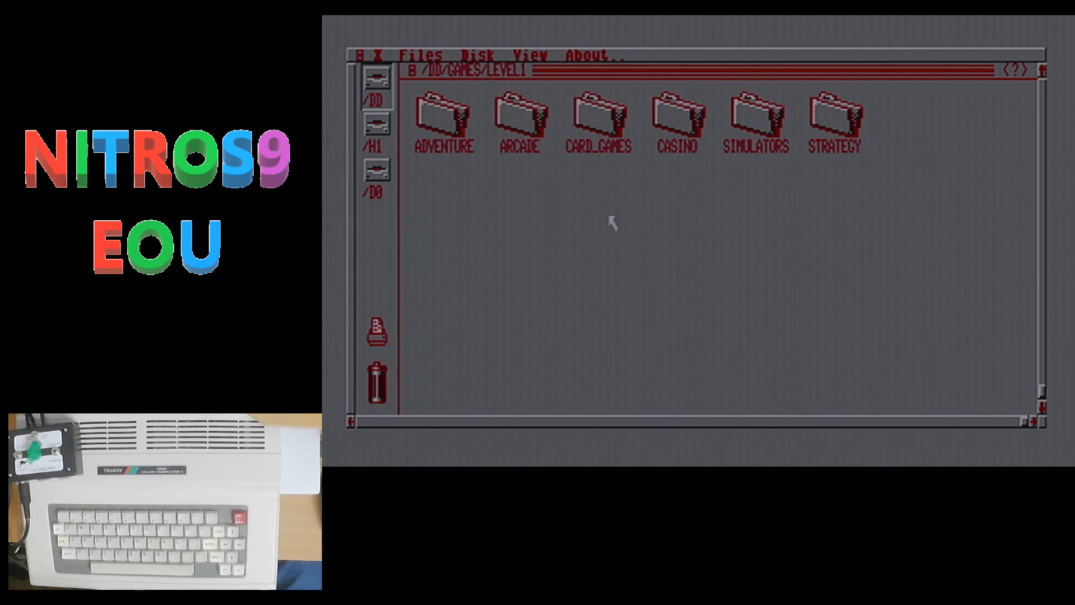
{"action": "mouse_move", "coordinate": [536, 167]}
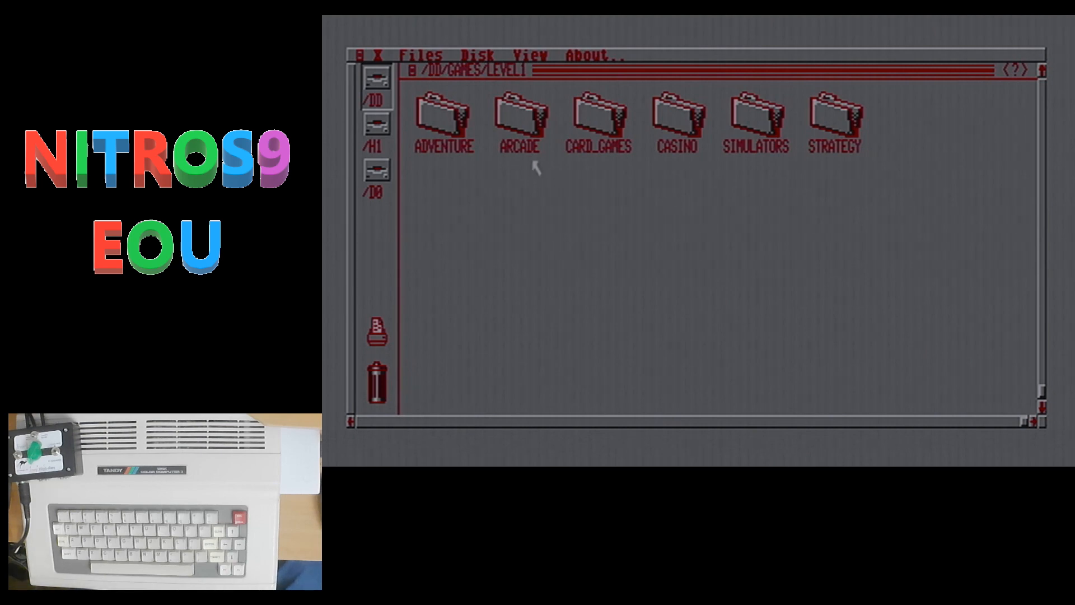
Browse the Level 1 ARCADE, CARD_GAMES and STRATEGY game folders
{"action": "left_click", "coordinate": [519, 123]}
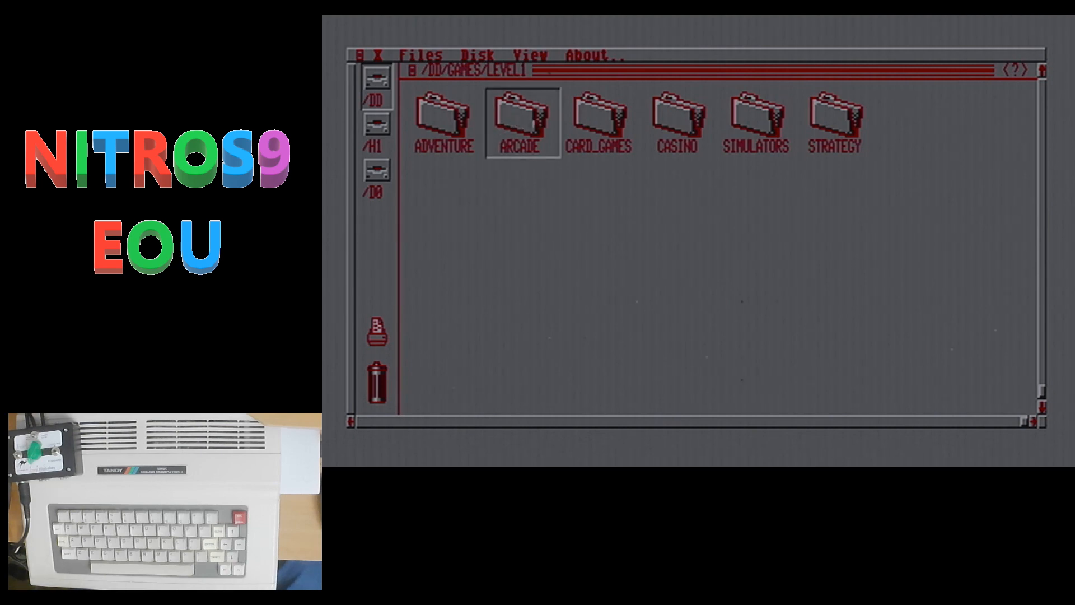
{"action": "double_click", "coordinate": [520, 122]}
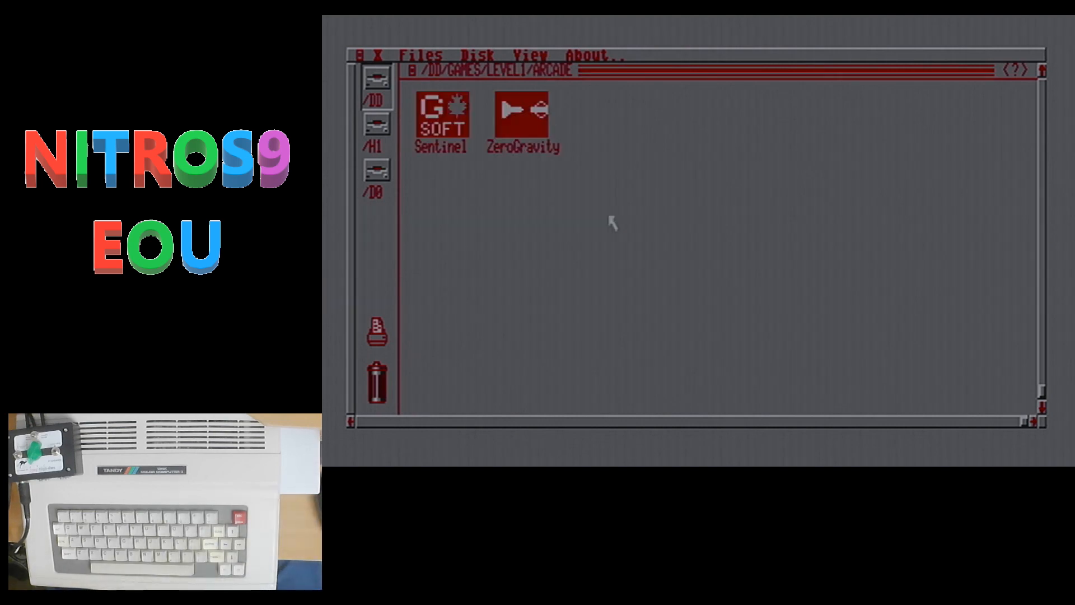
{"action": "mouse_move", "coordinate": [434, 140]}
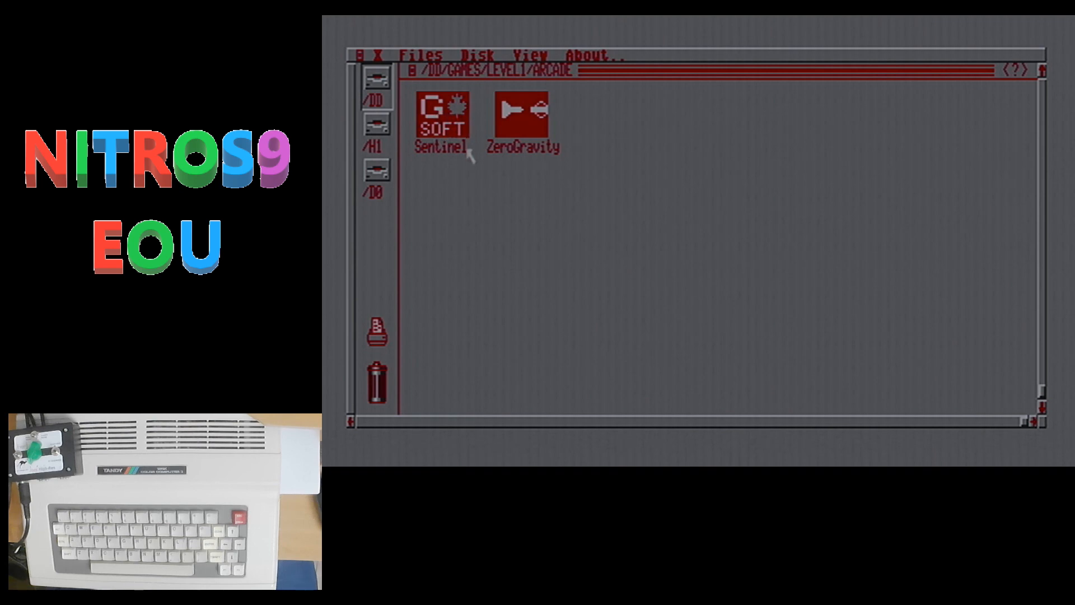
{"action": "mouse_move", "coordinate": [612, 223]}
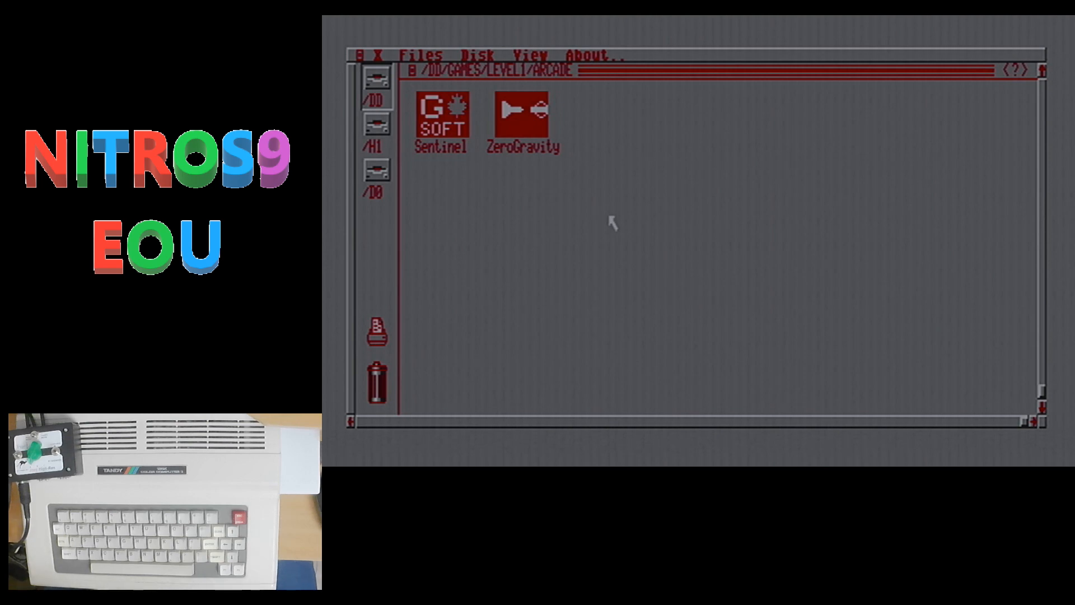
{"action": "mouse_move", "coordinate": [524, 155]}
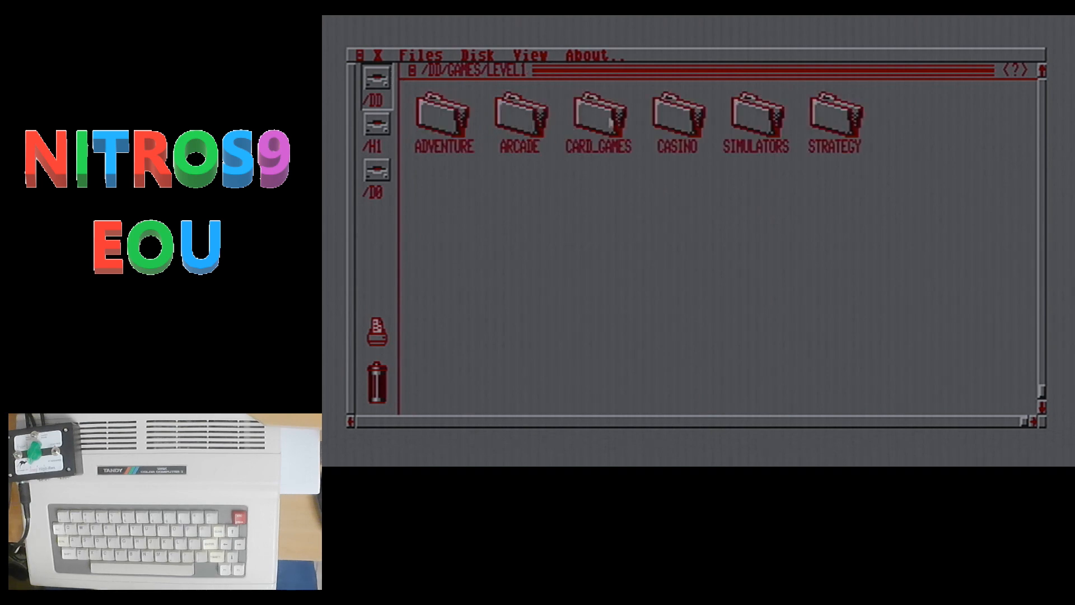
{"action": "double_click", "coordinate": [597, 123]}
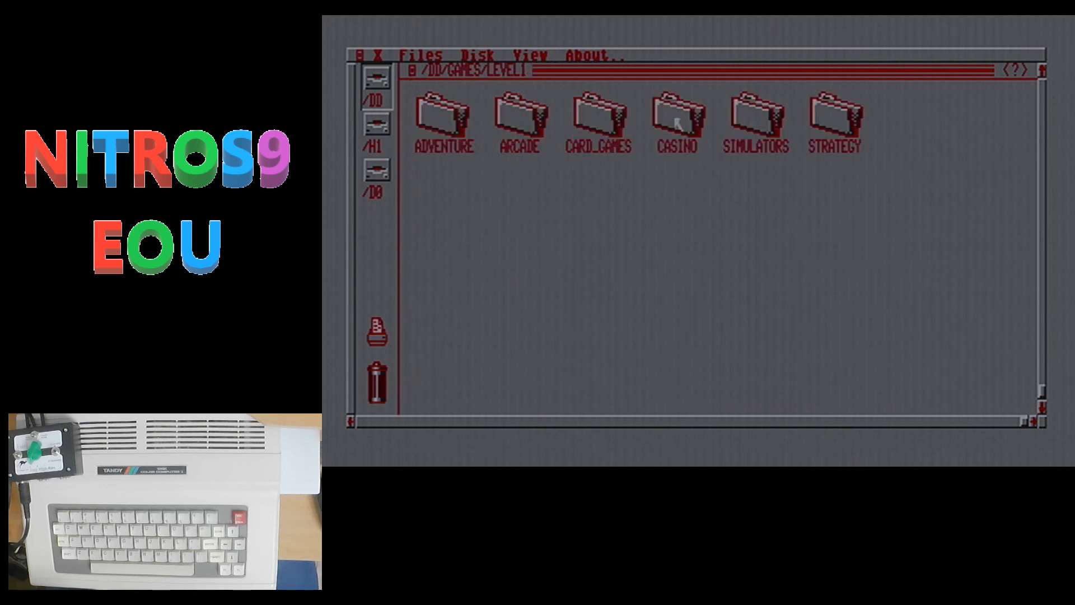
{"action": "double_click", "coordinate": [676, 120]}
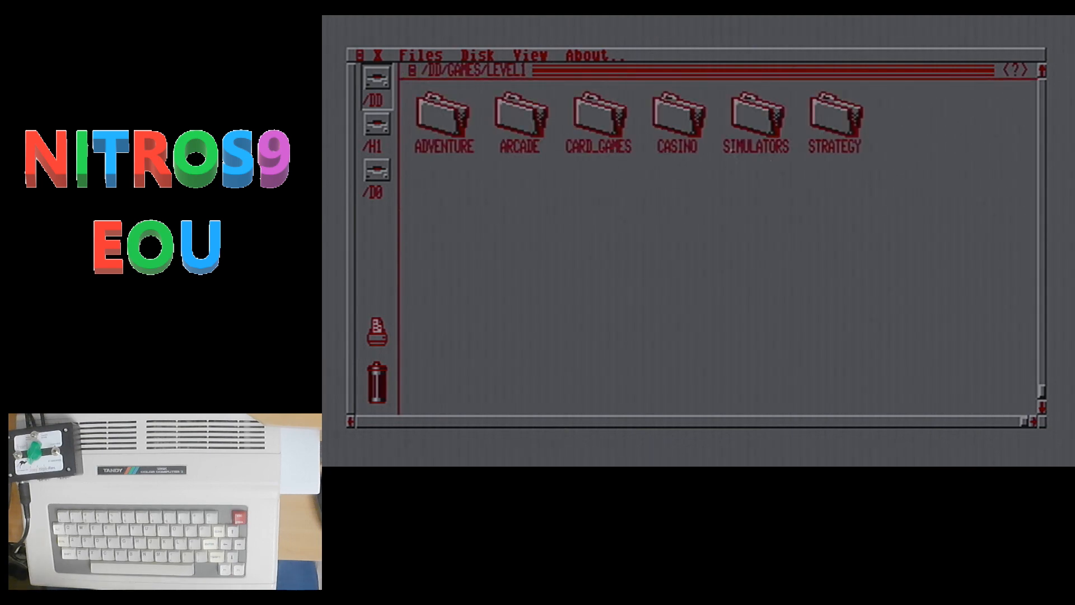
{"action": "left_click", "coordinate": [833, 119]}
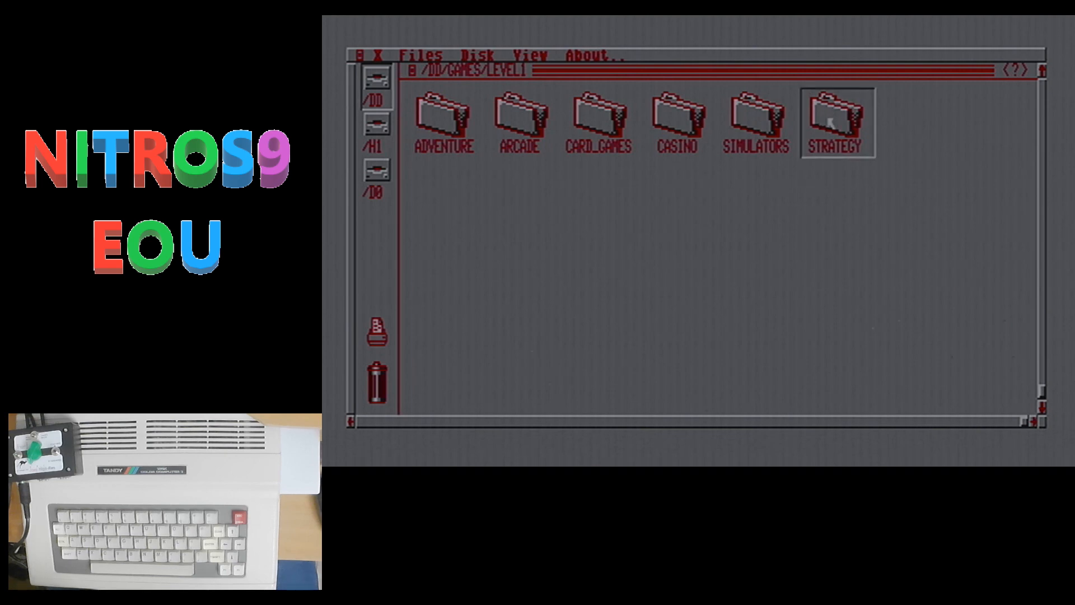
{"action": "double_click", "coordinate": [836, 122]}
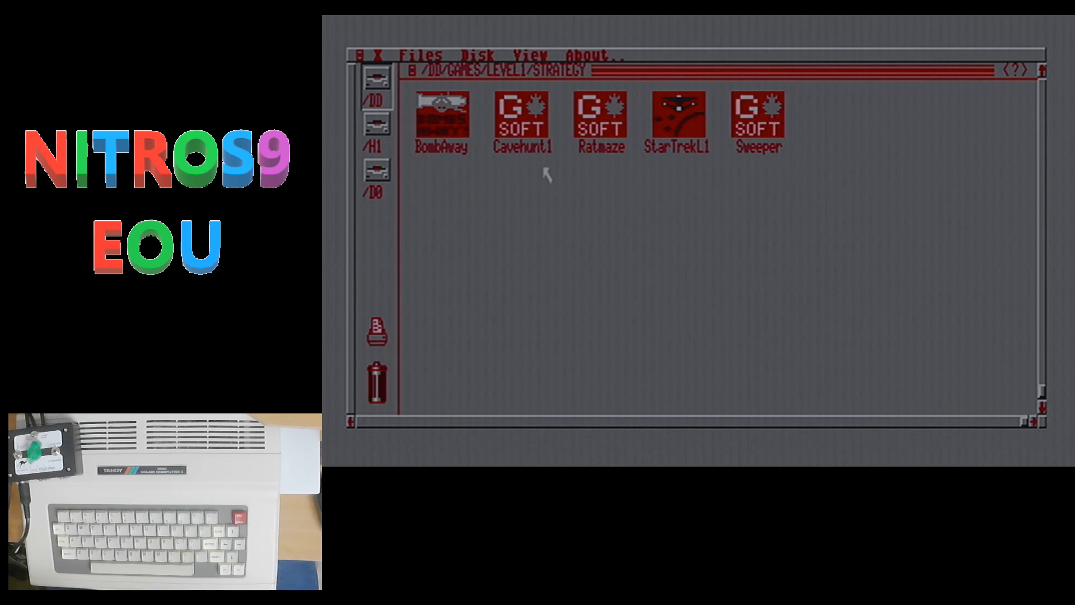
{"action": "mouse_move", "coordinate": [679, 155]}
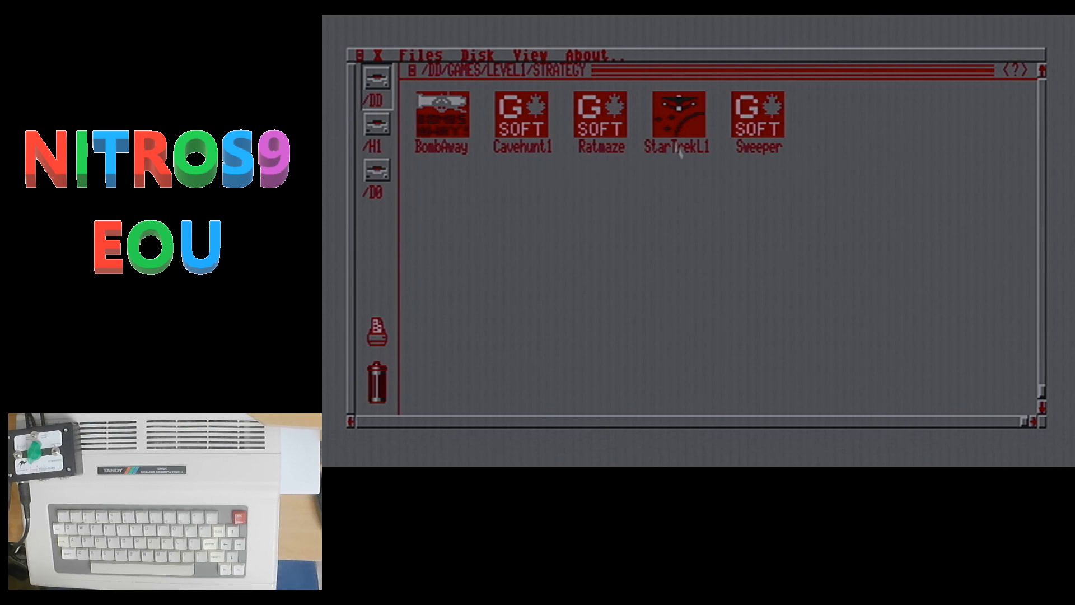
{"action": "mouse_move", "coordinate": [744, 170]}
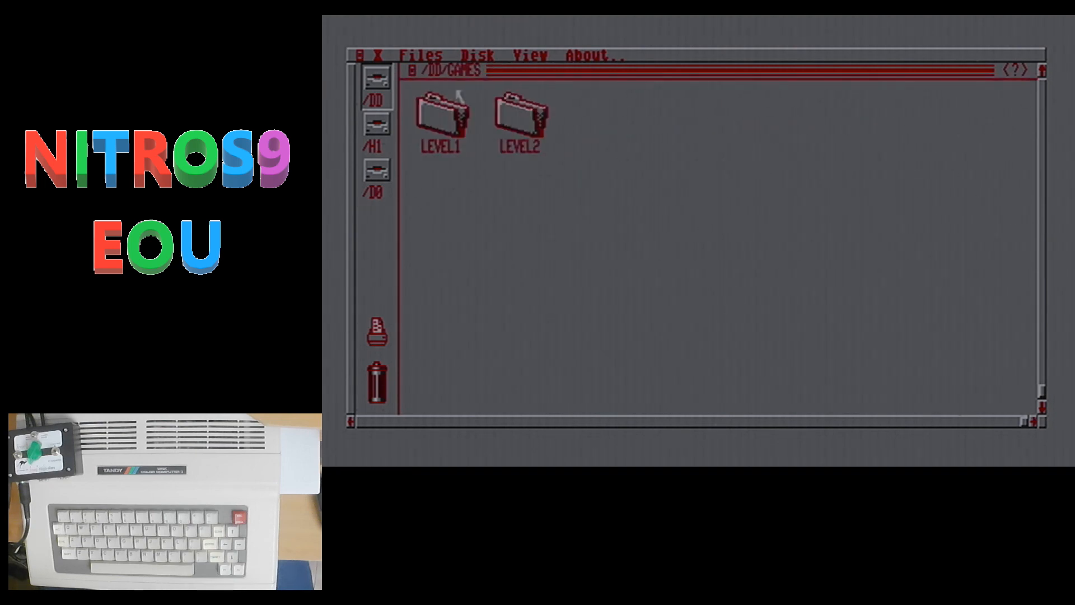
{"action": "mouse_move", "coordinate": [518, 120]}
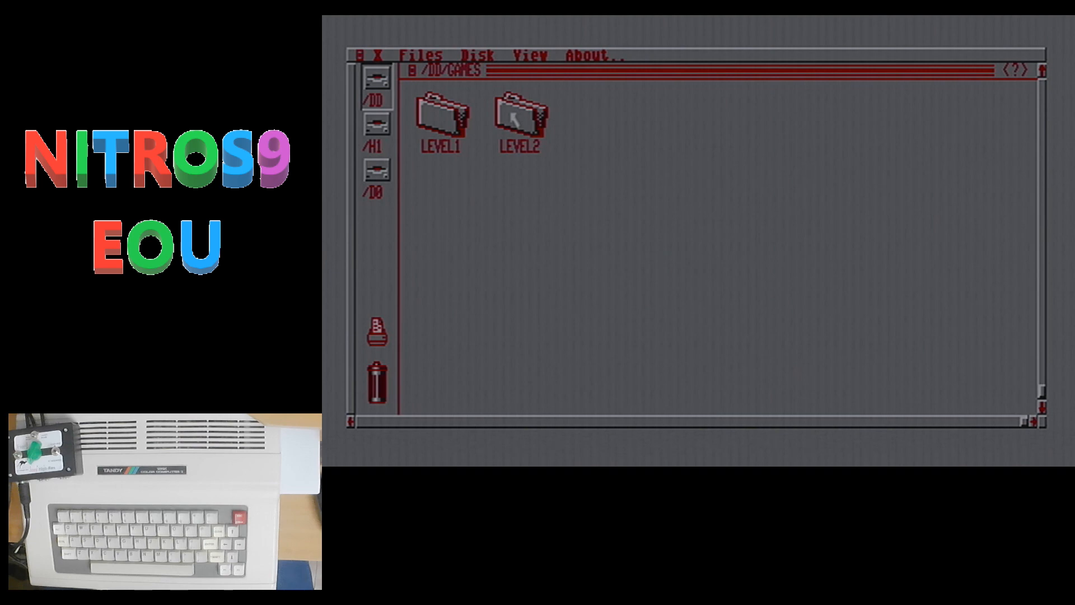
Enter the LEVEL2 games folder and look inside the ADVENTURE category
{"action": "double_click", "coordinate": [517, 120]}
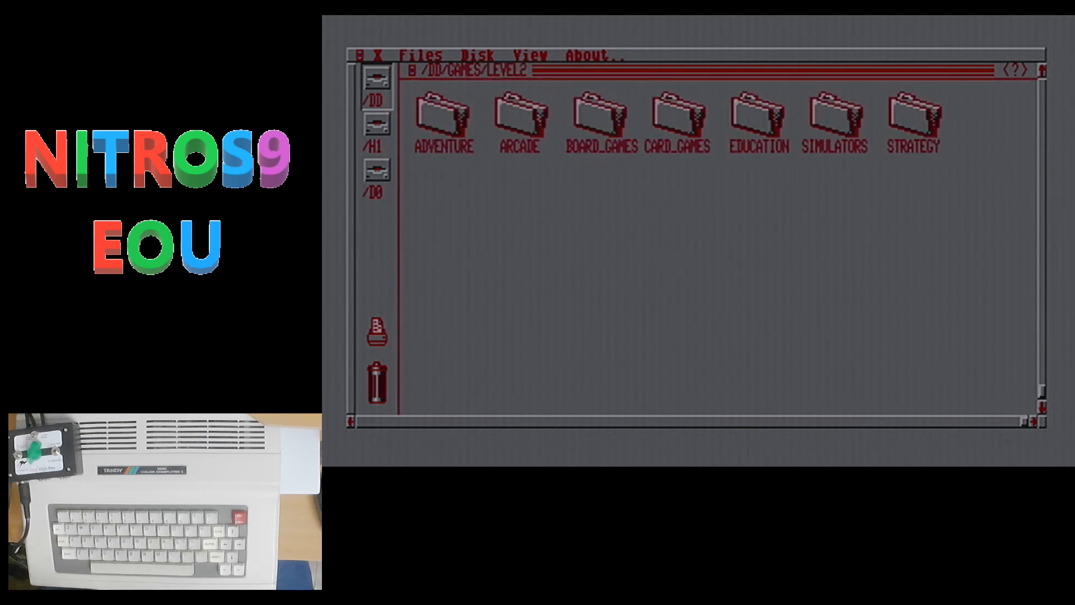
{"action": "left_click", "coordinate": [444, 122]}
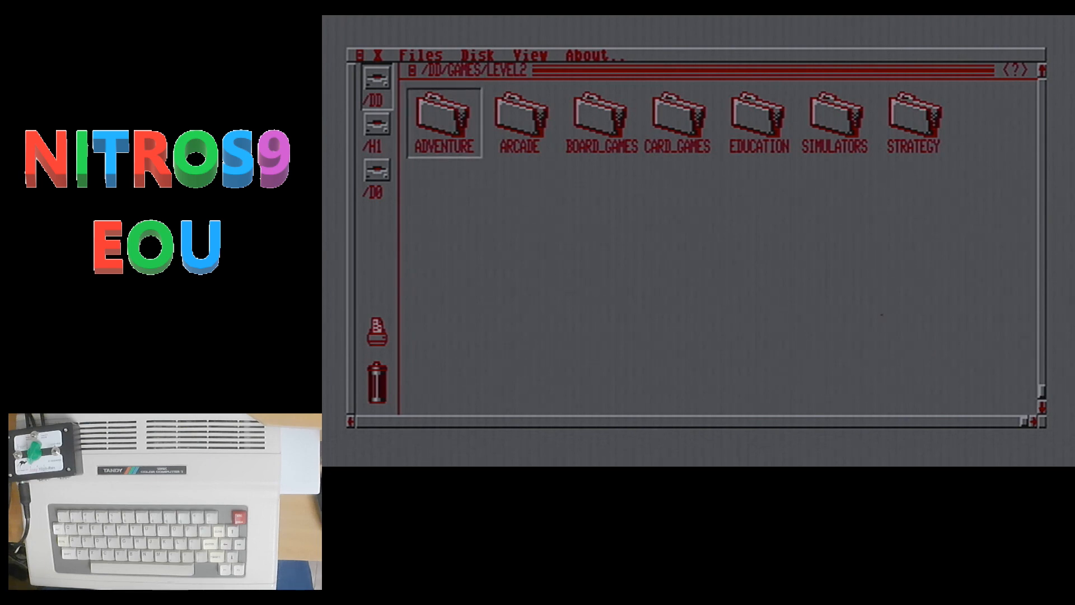
{"action": "double_click", "coordinate": [443, 123]}
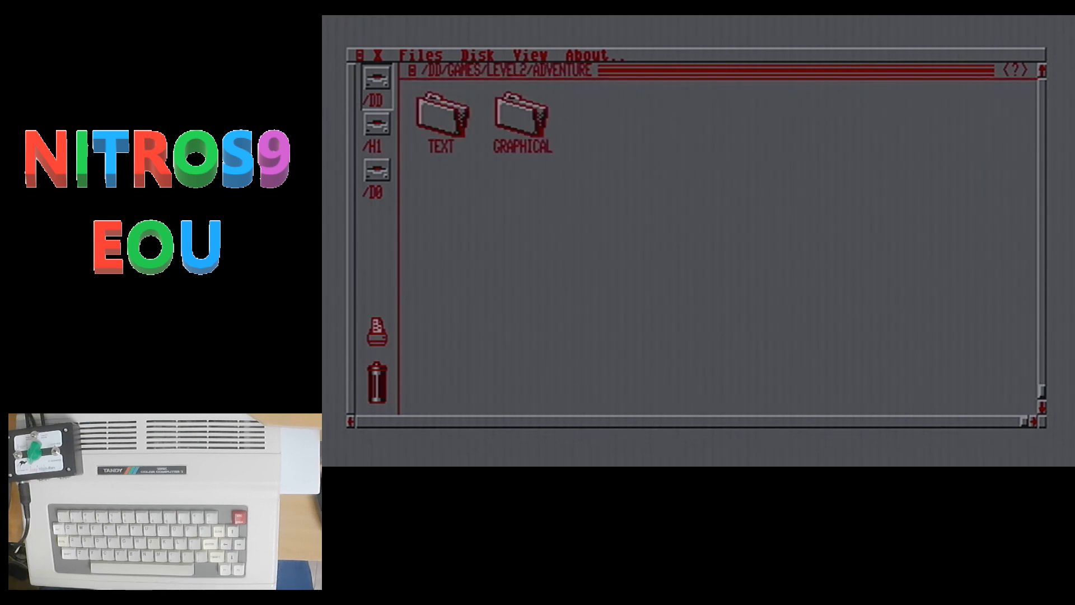
{"action": "double_click", "coordinate": [440, 120]}
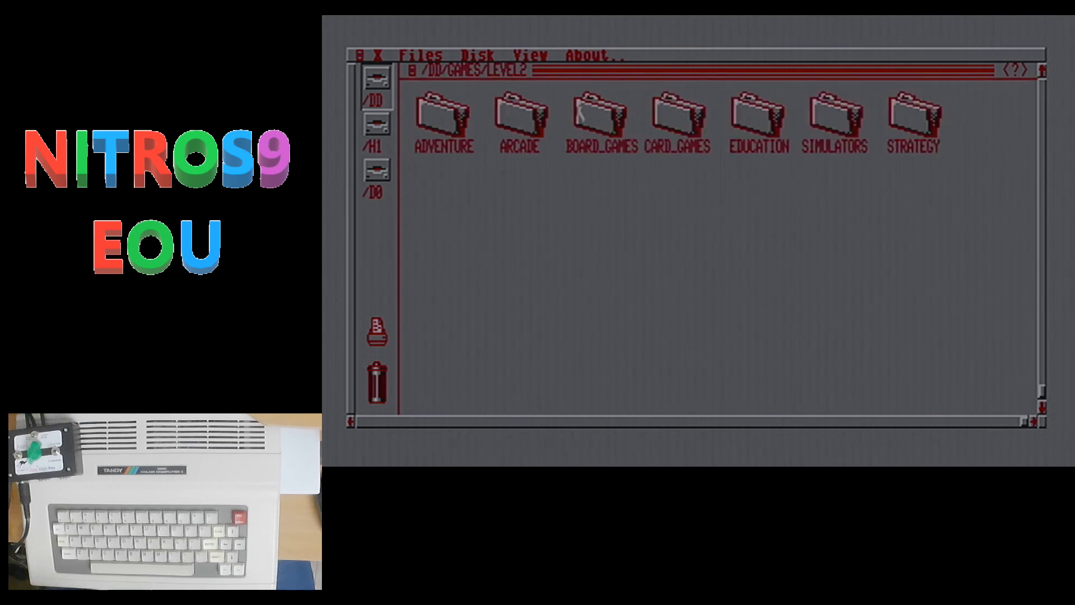
{"action": "mouse_move", "coordinate": [589, 117]}
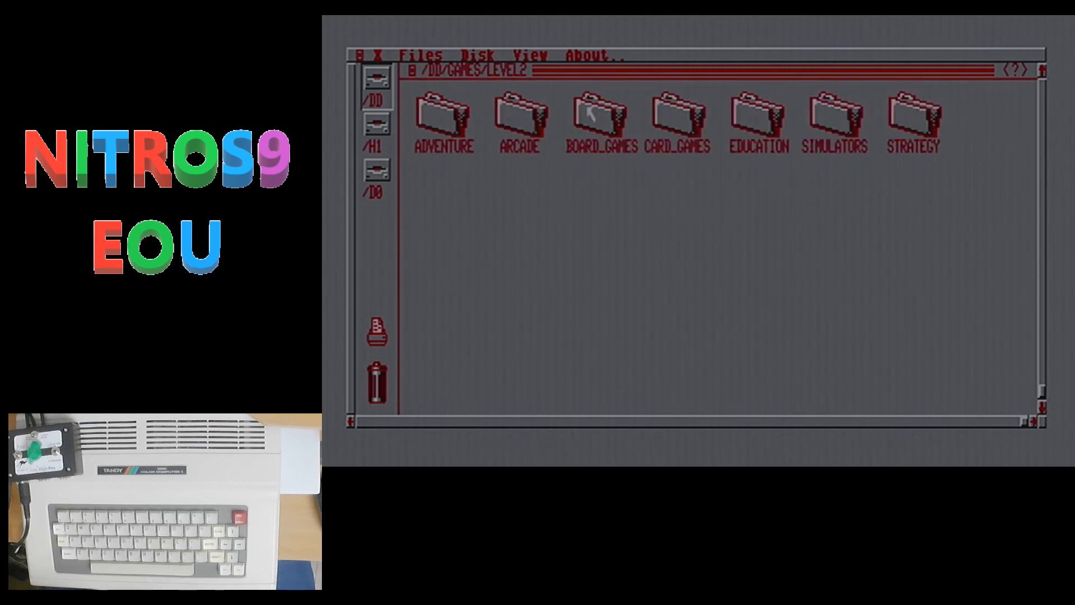
Browse the BOARD_GAMES and EDUCATION categories, ending in the Level 2 STRATEGY folder
{"action": "double_click", "coordinate": [601, 123]}
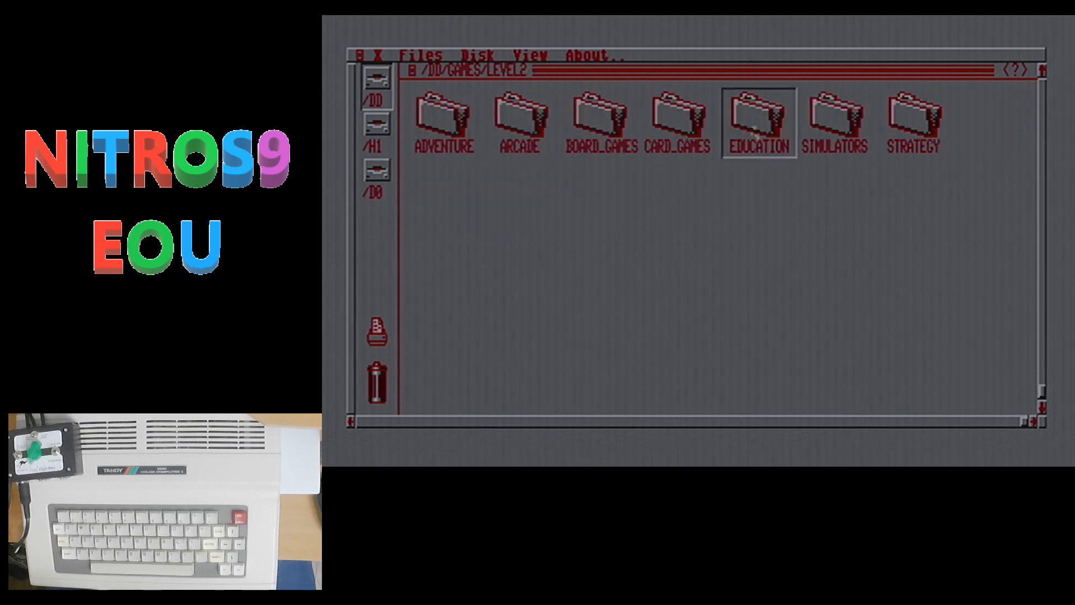
{"action": "double_click", "coordinate": [758, 123]}
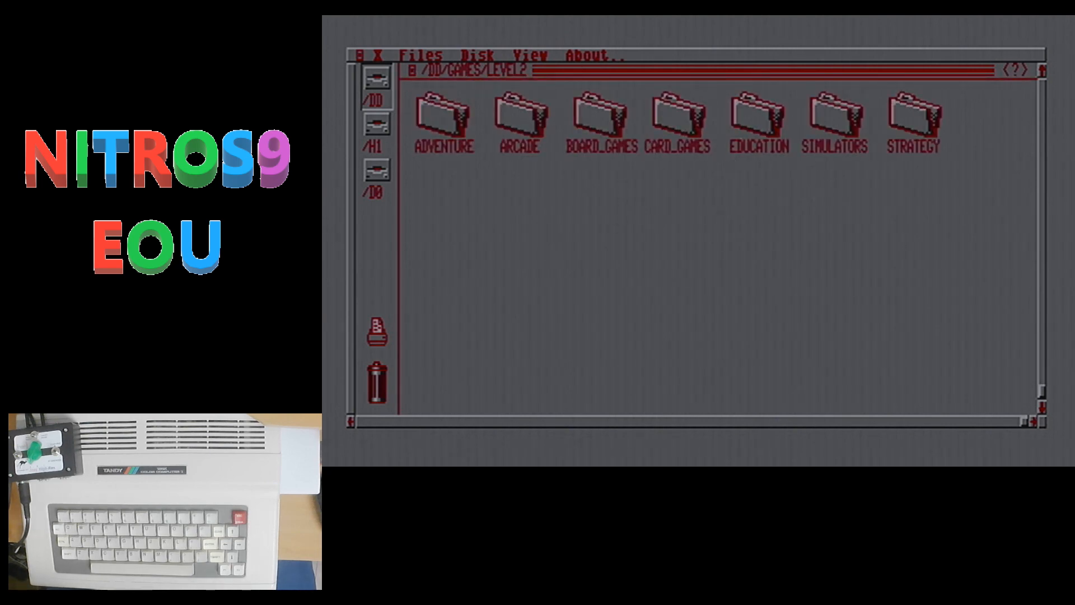
{"action": "double_click", "coordinate": [834, 120]}
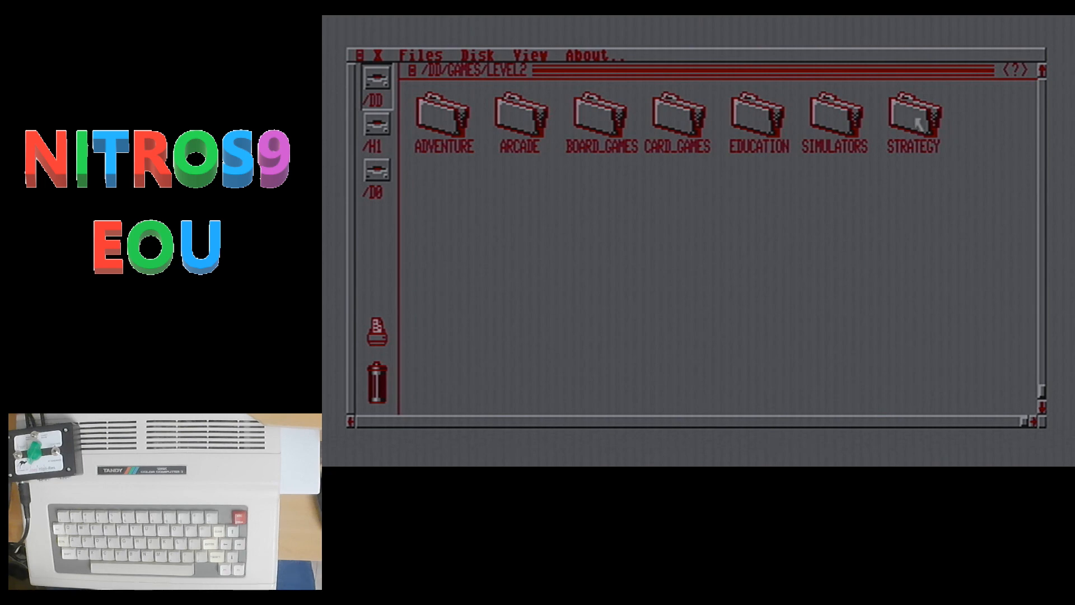
{"action": "left_click", "coordinate": [913, 124]}
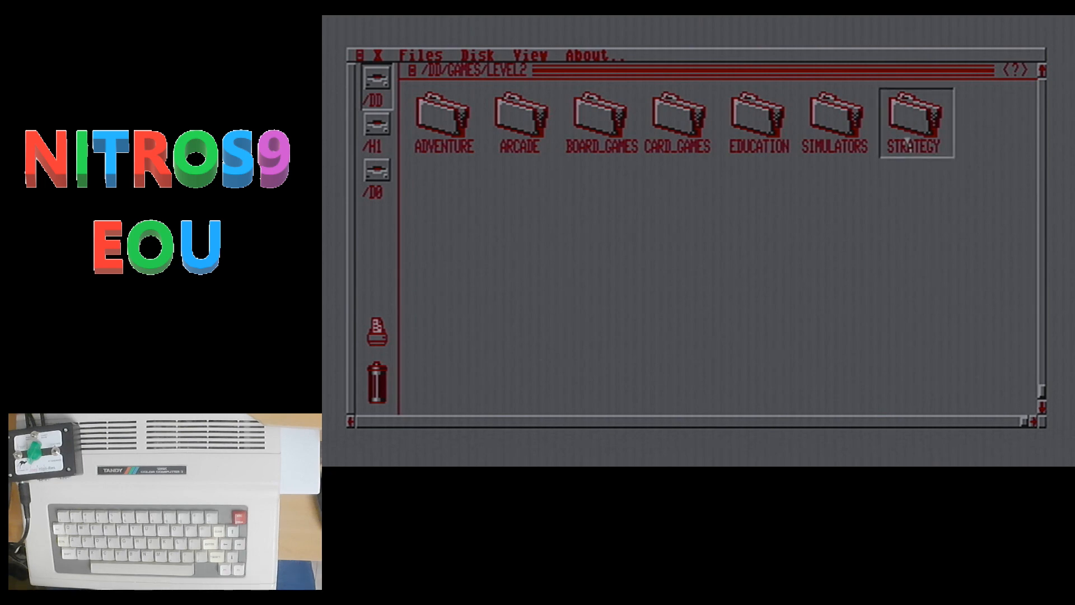
{"action": "double_click", "coordinate": [913, 122]}
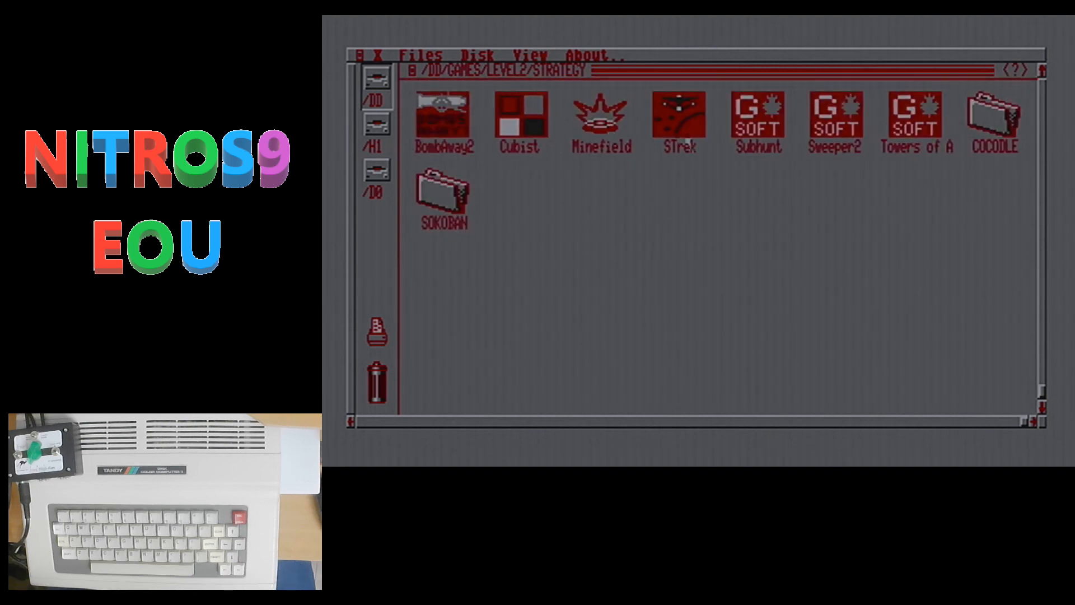
{"action": "mouse_move", "coordinate": [797, 174]}
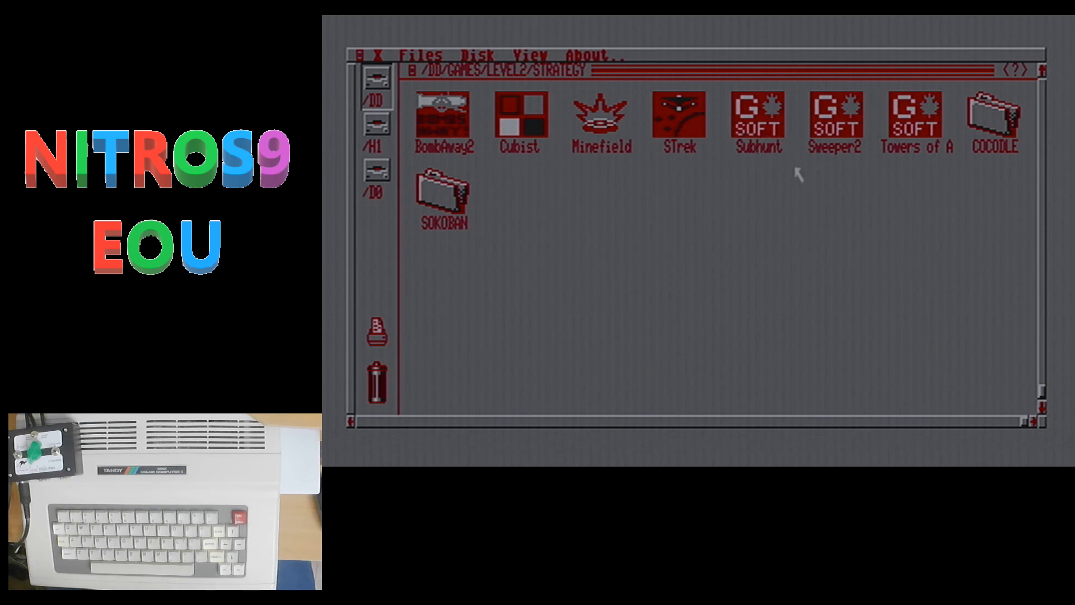
{"action": "mouse_move", "coordinate": [919, 141]}
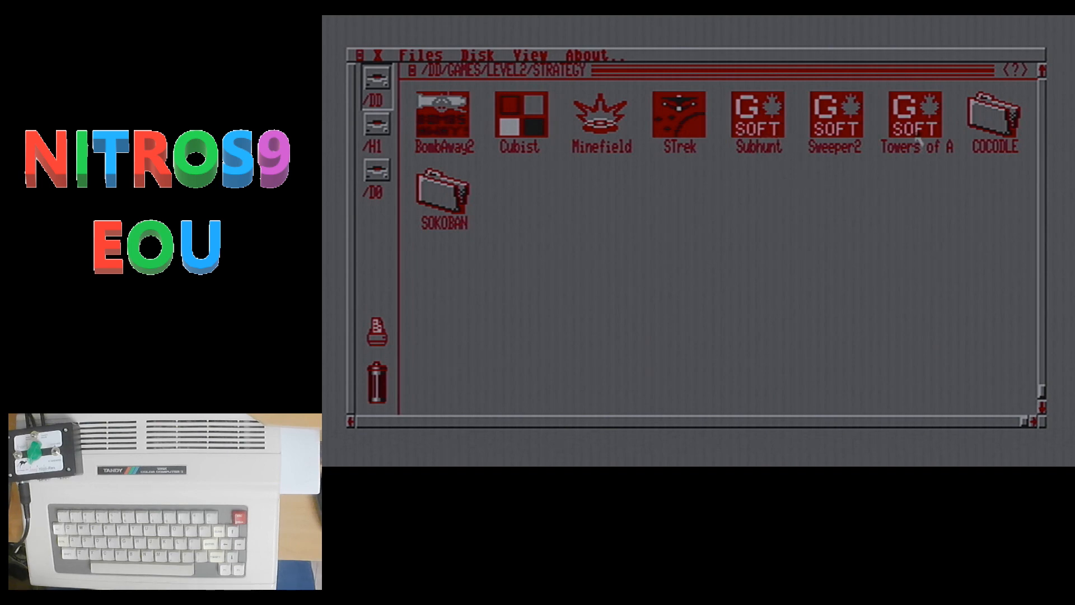
{"action": "mouse_move", "coordinate": [864, 192]}
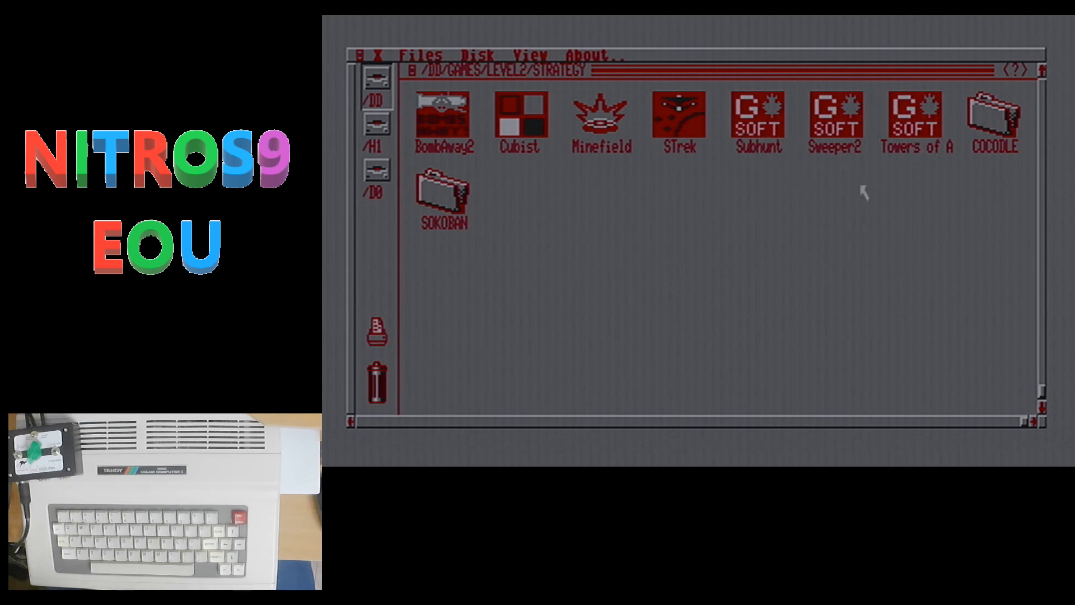
{"action": "mouse_move", "coordinate": [613, 223]}
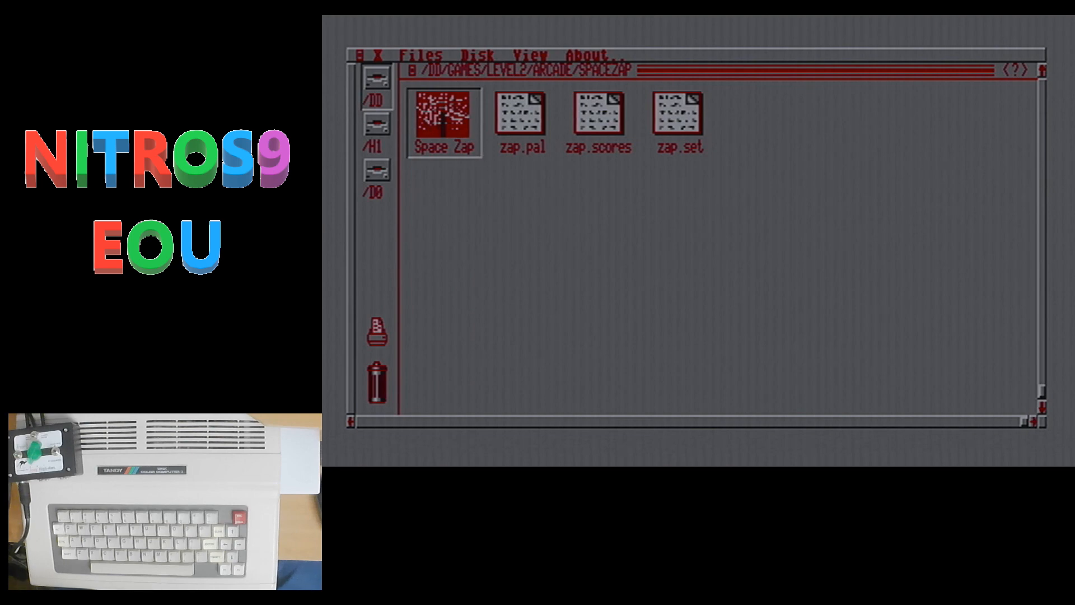
{"action": "mouse_move", "coordinate": [504, 218]}
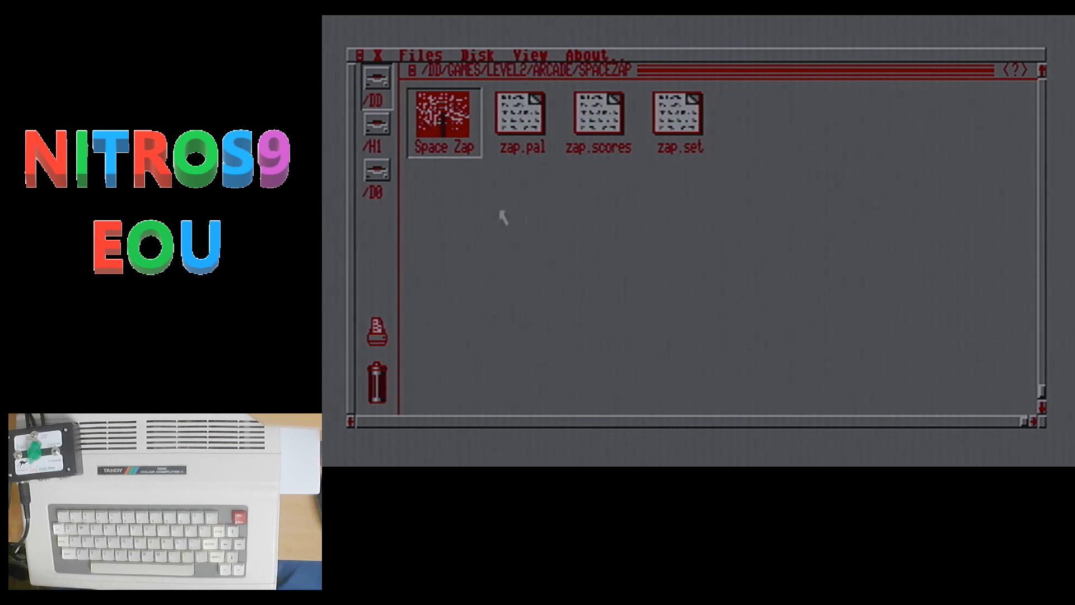
Launch Space Zap from the /DD/GAMES/LEVEL2/ARCADE/SPACEZAP folder
{"action": "double_click", "coordinate": [444, 125]}
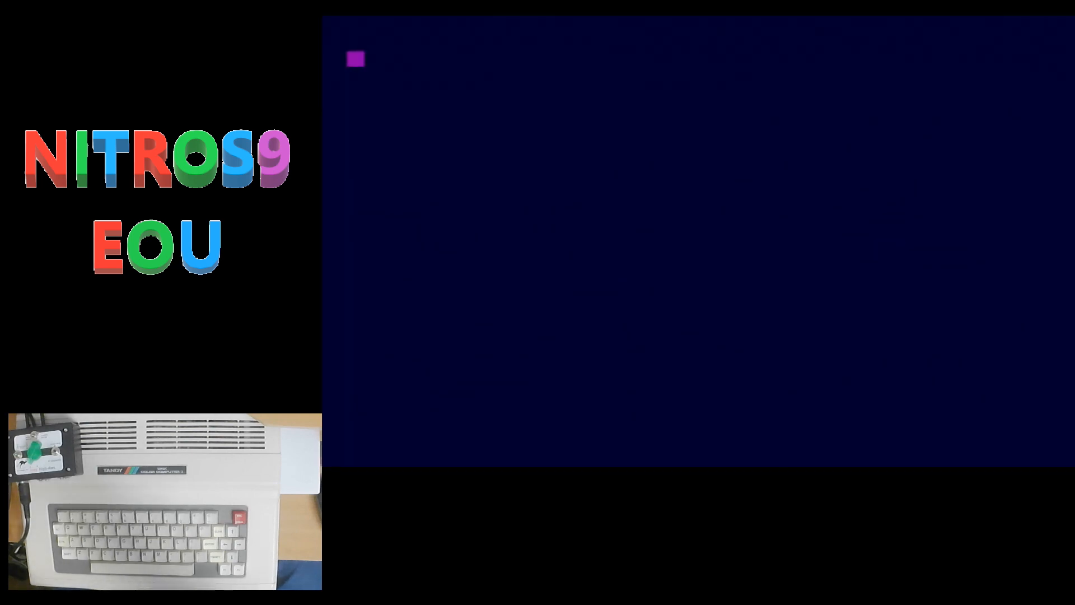